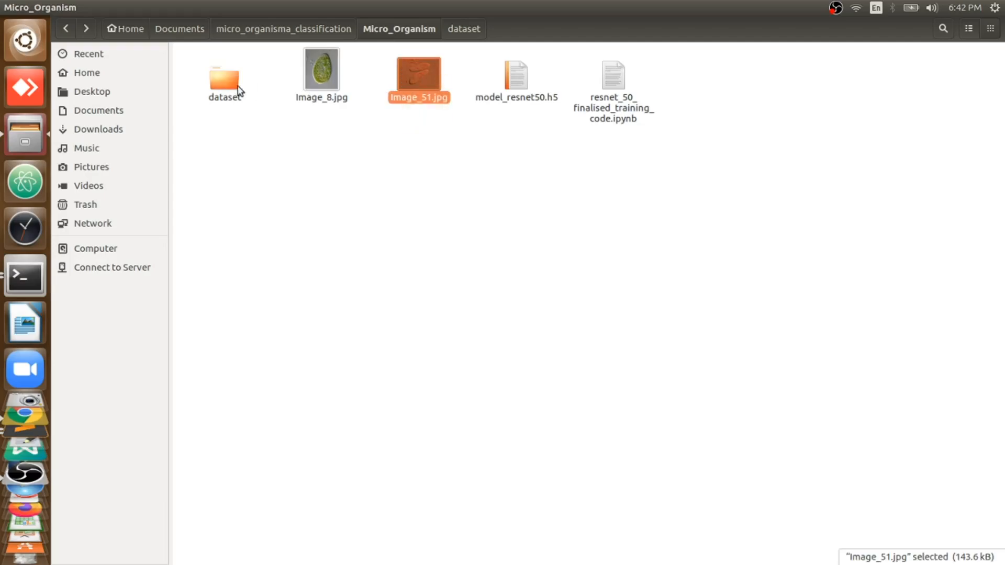
Browse into the dataset folder, peek at the Paramecium class folder, and go back to dataset.
double_click(224, 70)
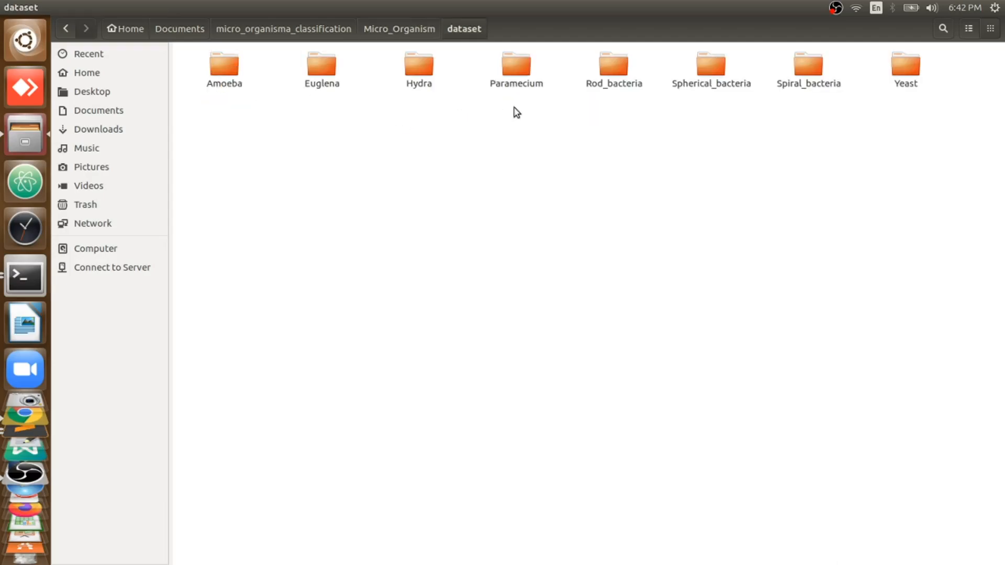
double_click(516, 67)
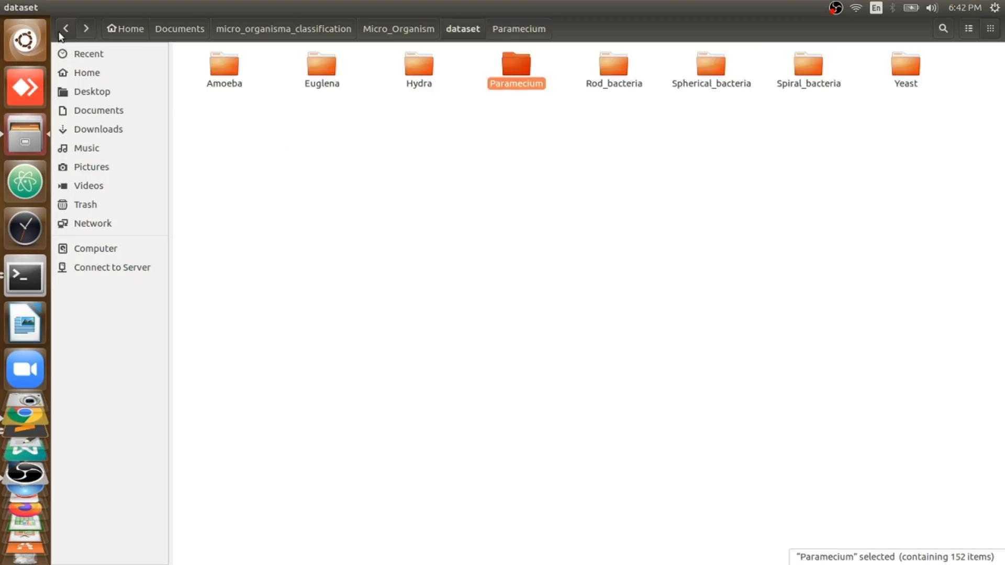
left_click(398, 28)
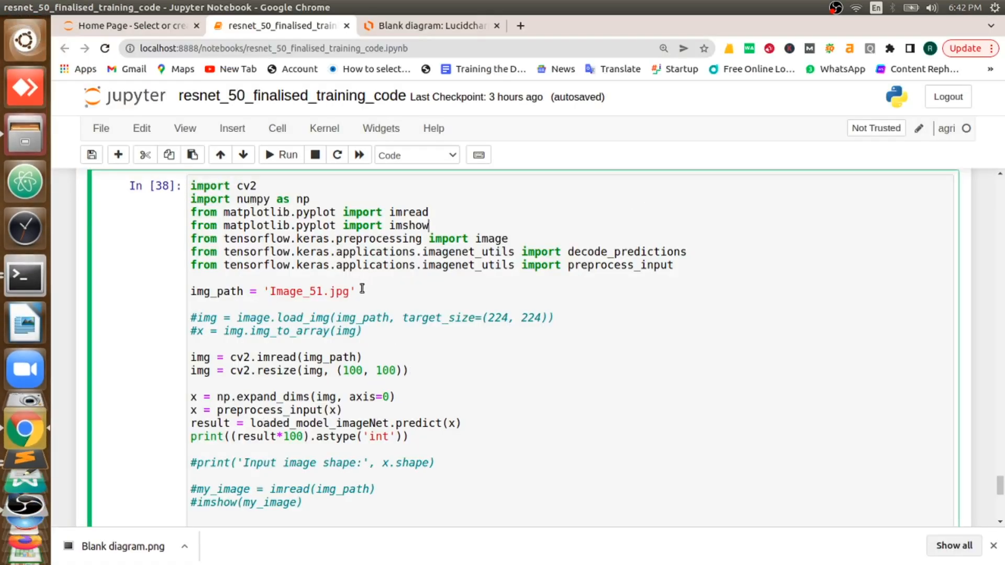
mouse_move(317, 225)
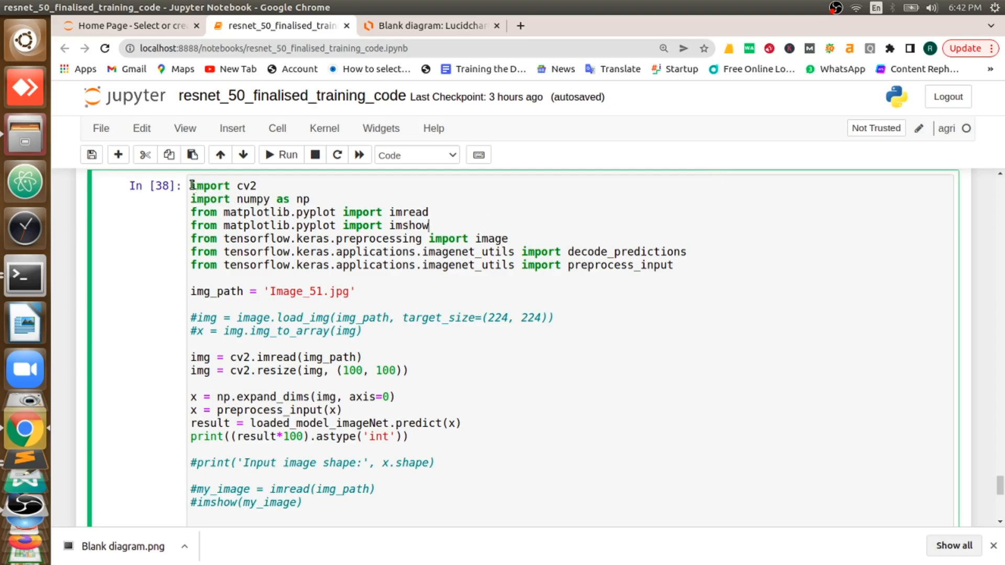
left_click_drag(190, 186, 483, 265)
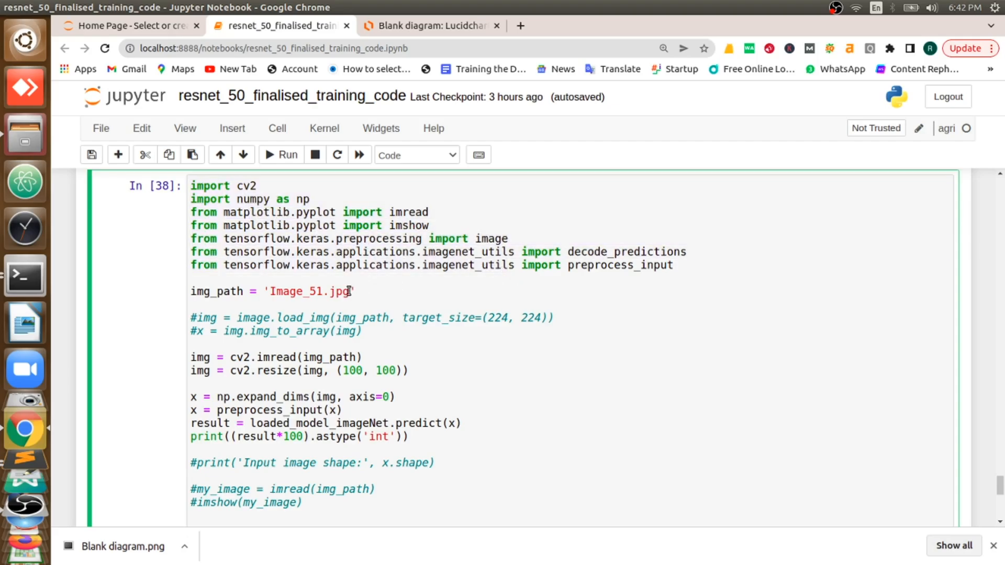
double_click(310, 291)
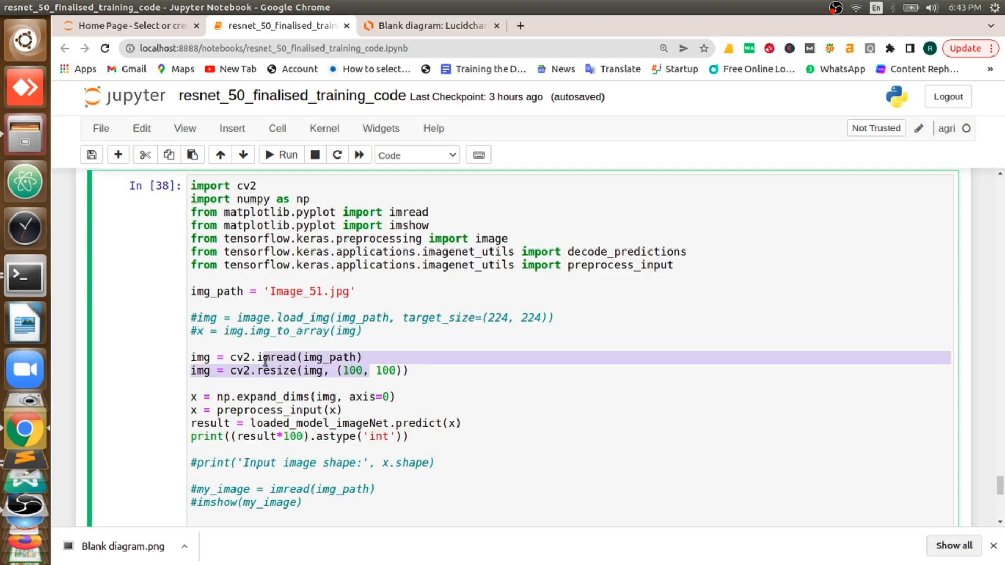
left_click(257, 383)
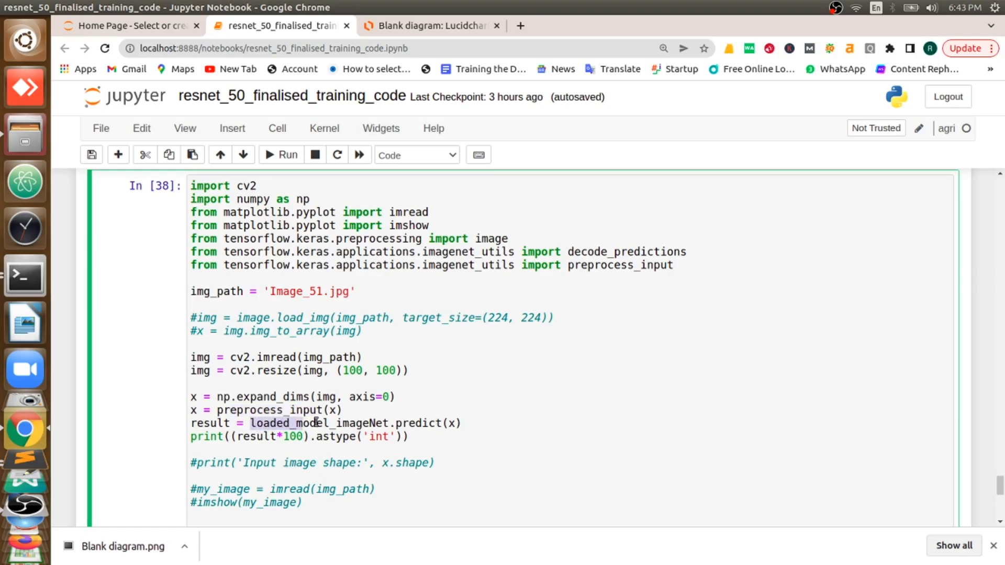
double_click(302, 422)
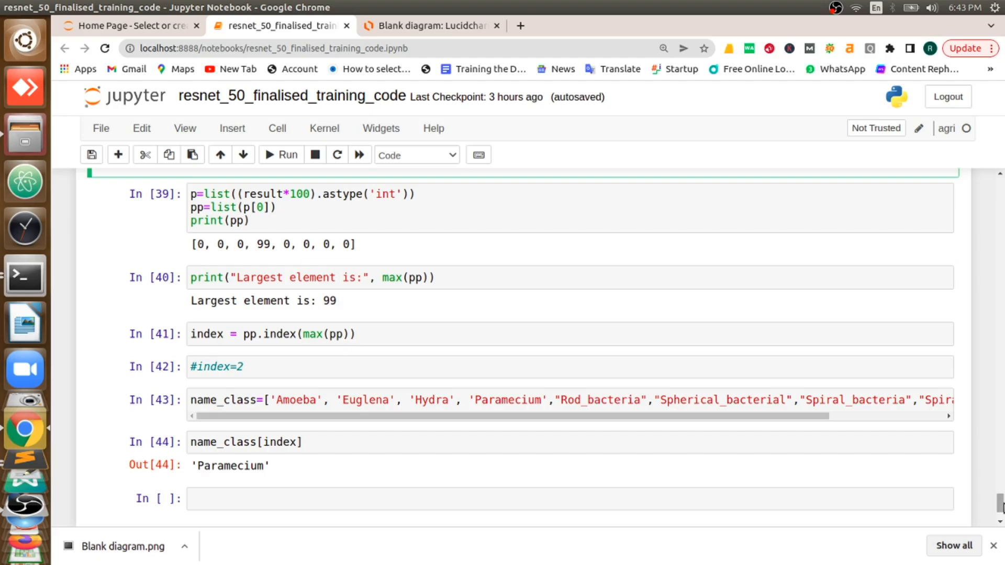
Select the cell printing 'Paramecium' and reveal the full name_class list from Amoeba to Yeast.
left_click(289, 442)
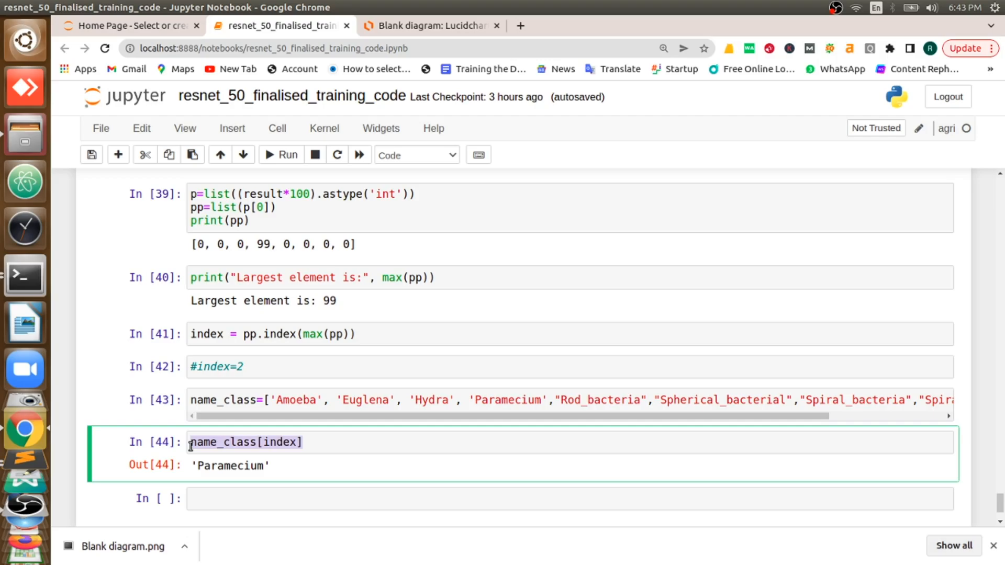
mouse_move(323, 416)
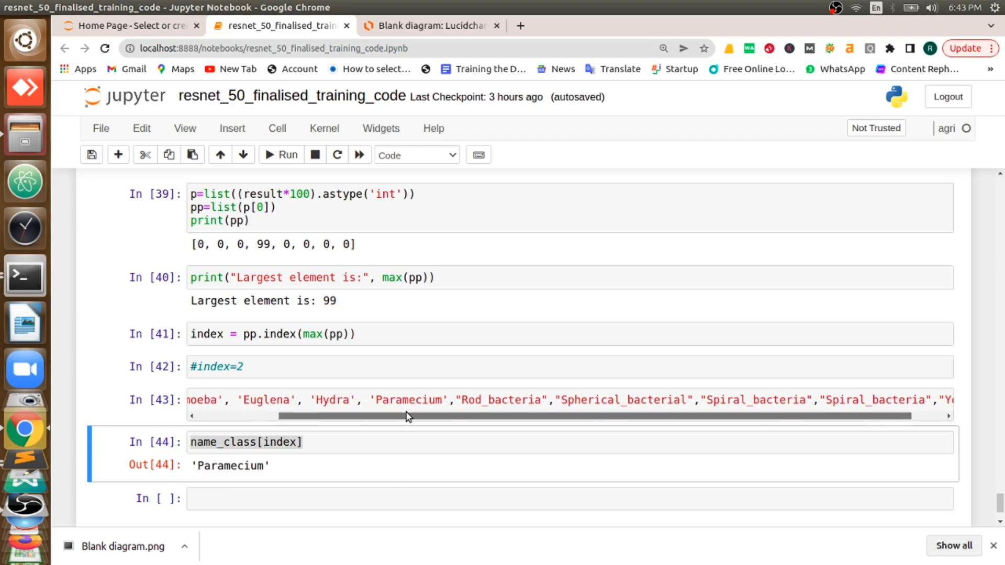
left_click_drag(406, 415, 453, 416)
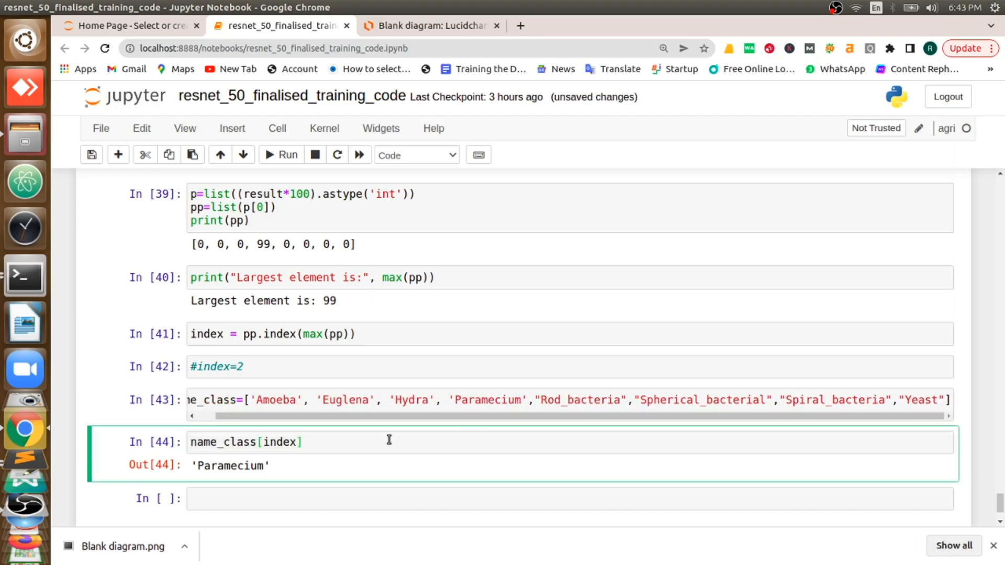
mouse_move(876, 478)
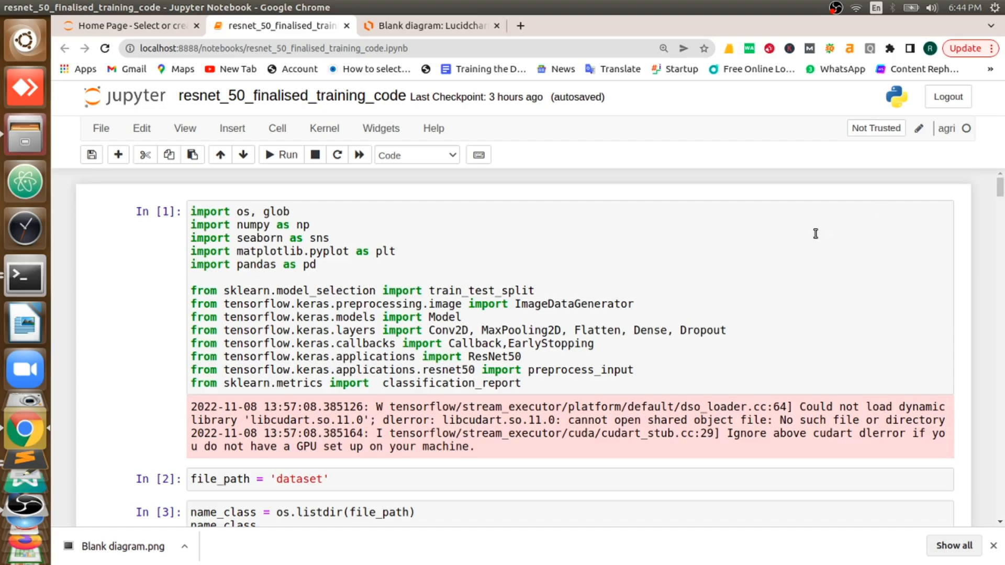
mouse_move(545, 379)
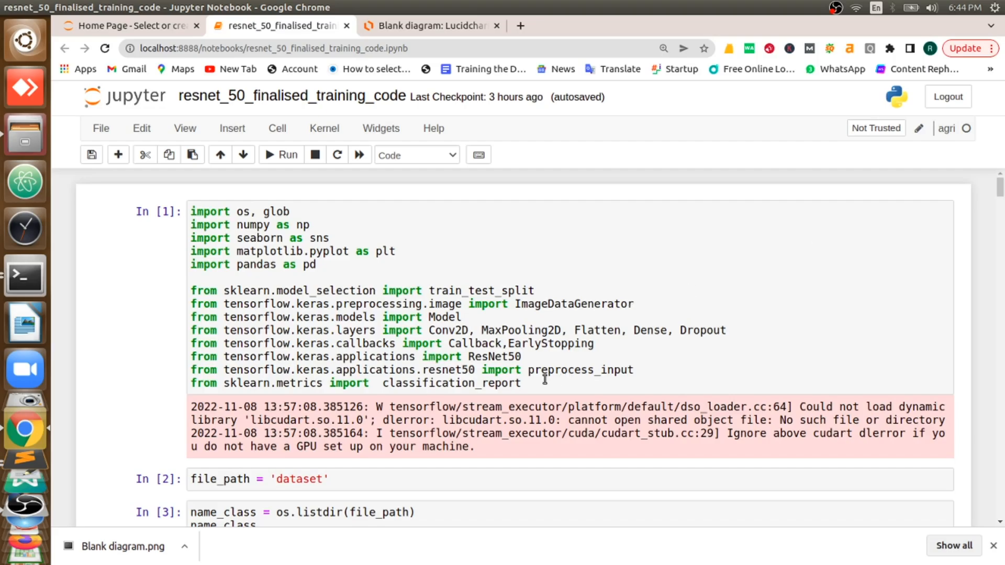
Highlight the library imports in In [1] and the file_path = 'dataset' definition.
left_click_drag(190, 224, 522, 383)
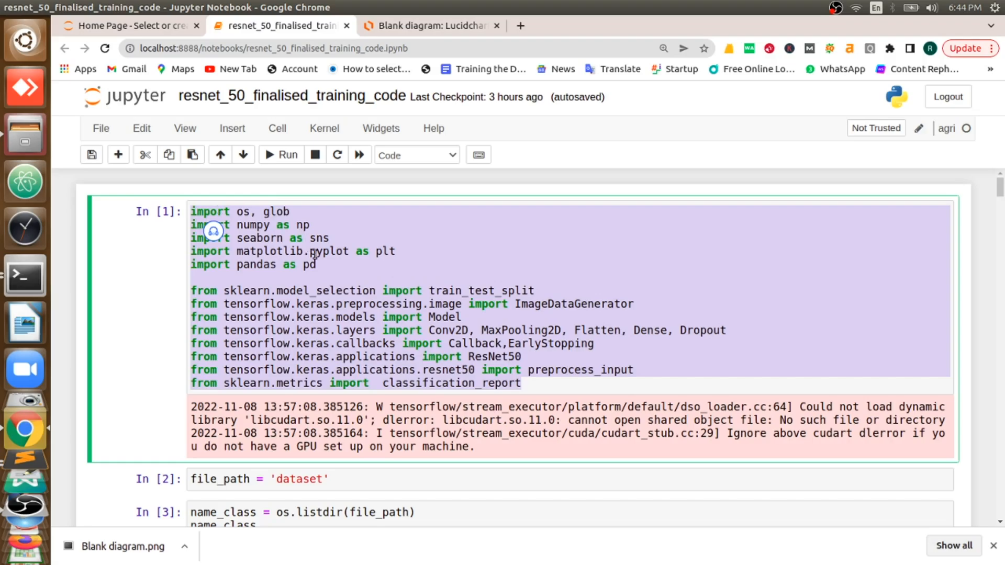
left_click(314, 257)
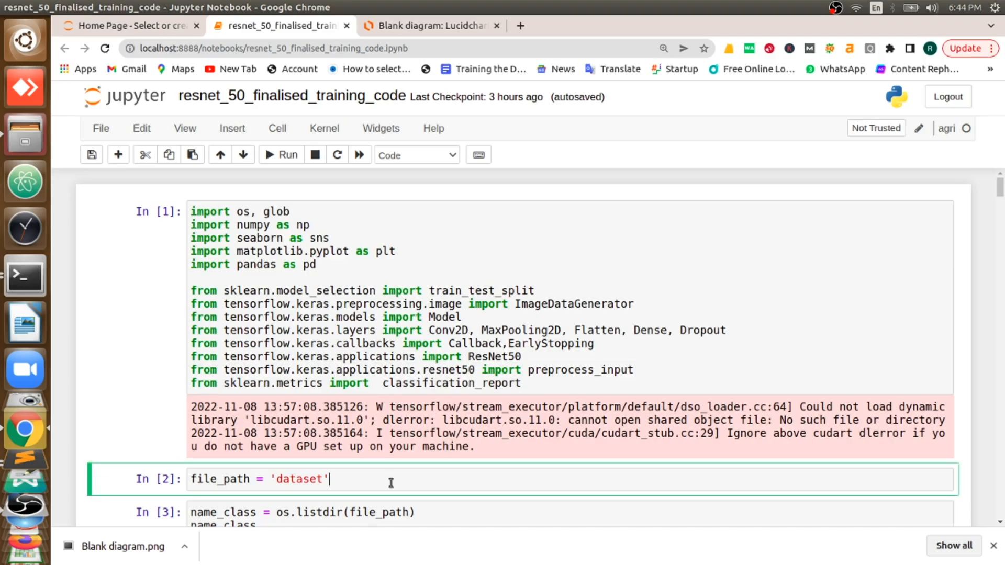
mouse_move(575, 392)
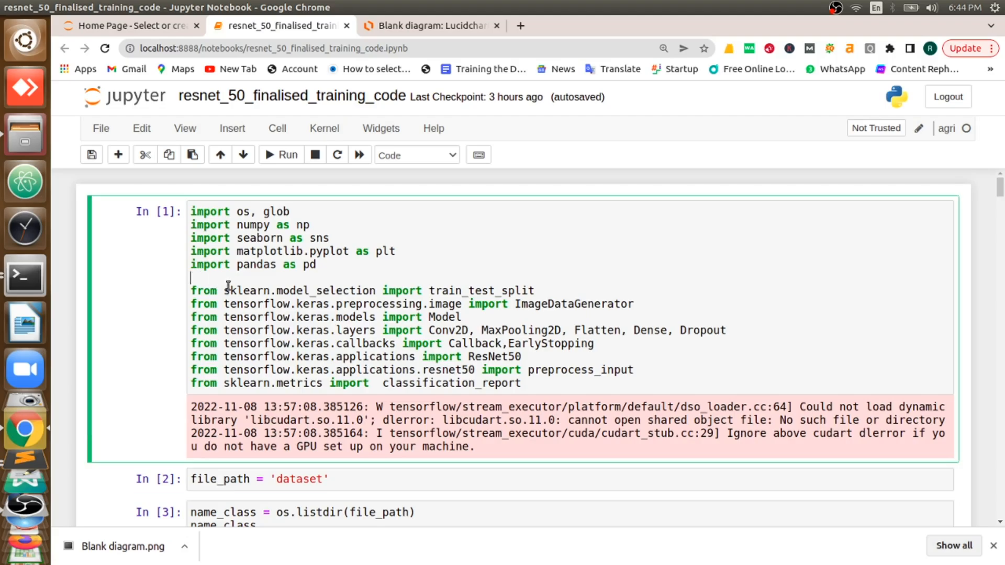
left_click_drag(226, 285, 521, 383)
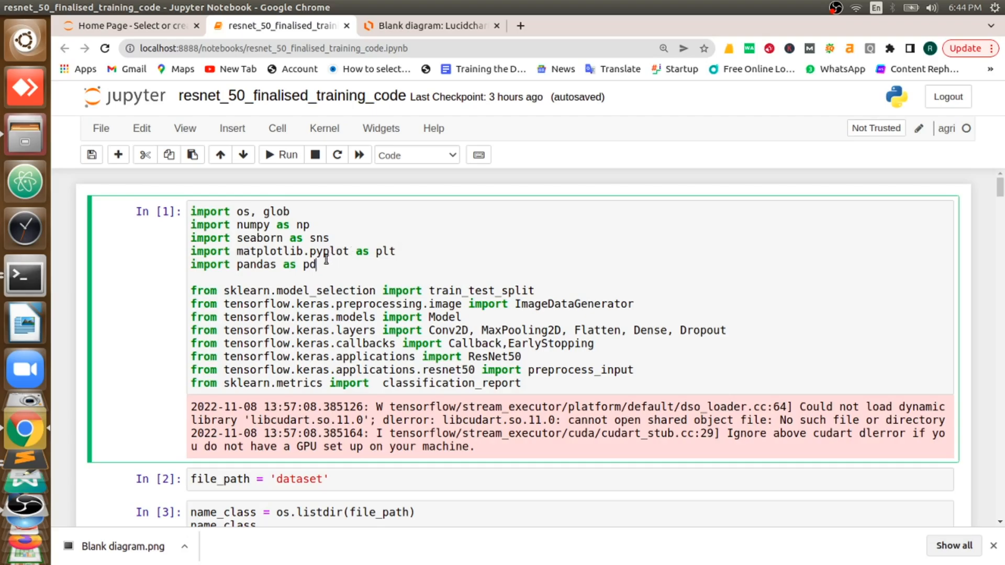
triple_click(252, 265)
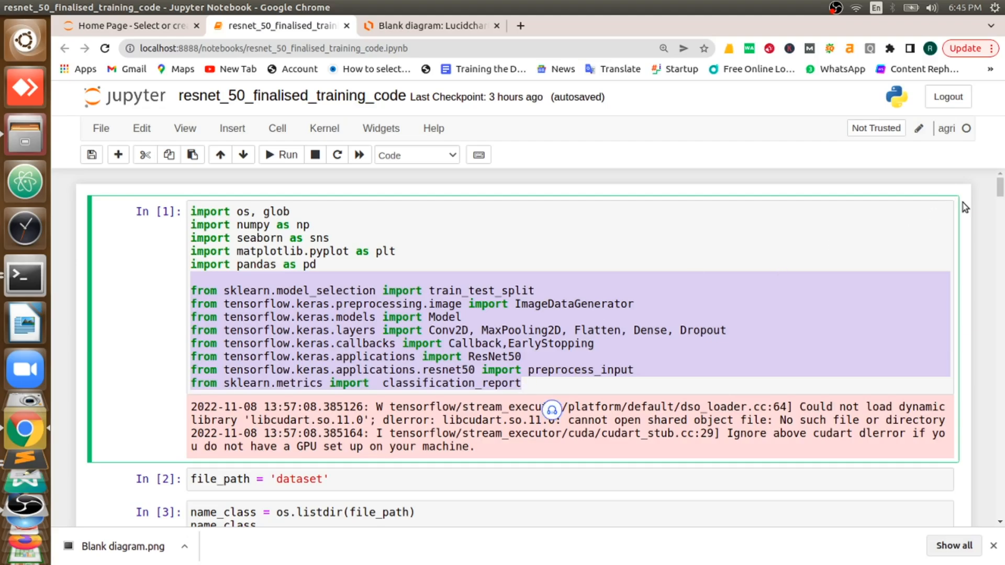
Move past the class-name listing and switch over to the Files browser.
scroll("down", 3)
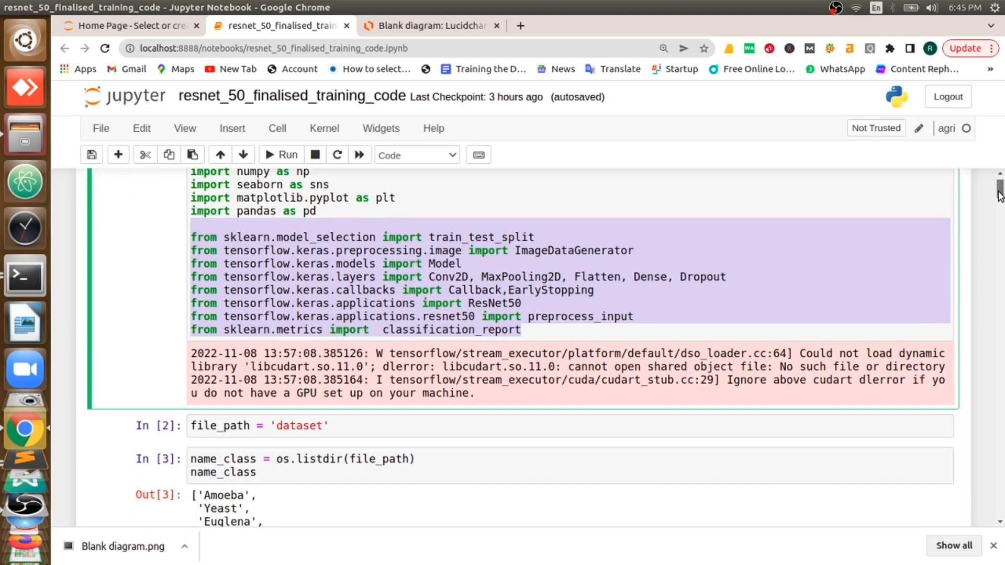
left_click(321, 425)
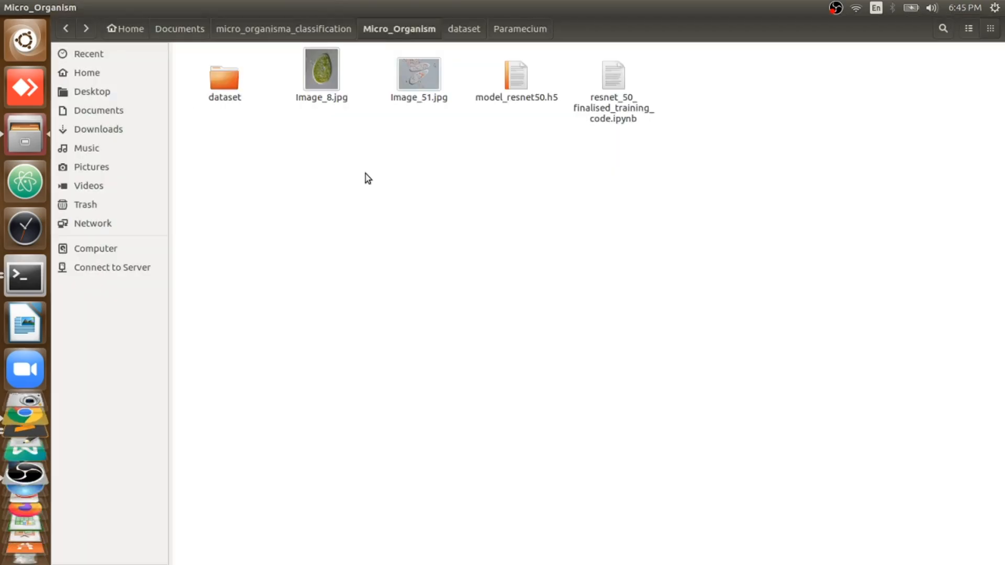
left_click(225, 73)
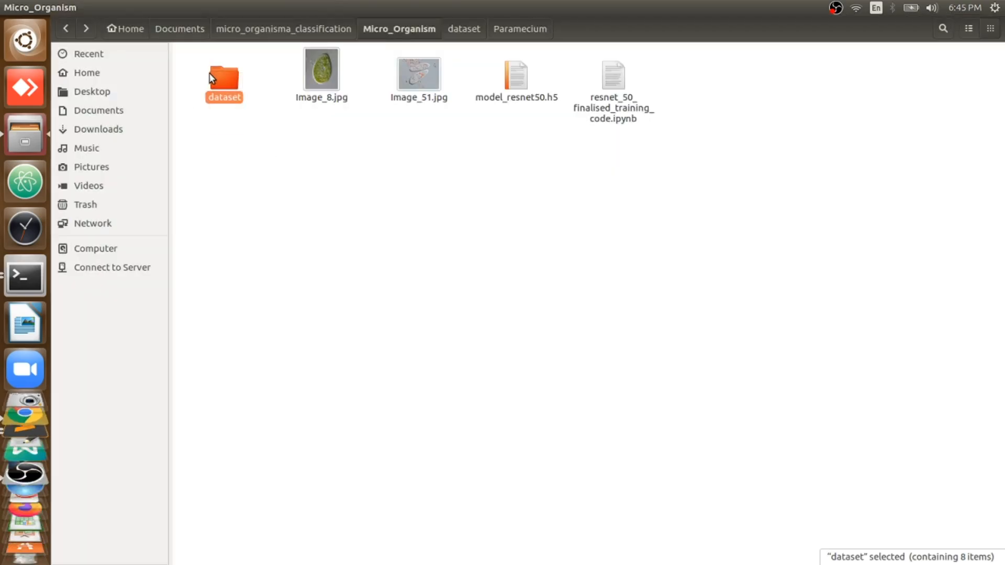
left_click(635, 152)
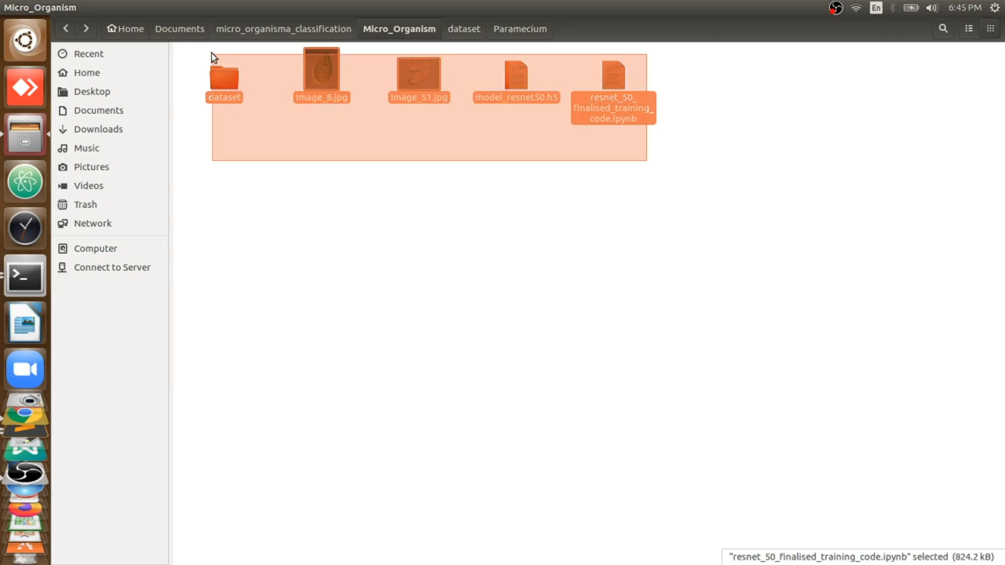
left_click(259, 182)
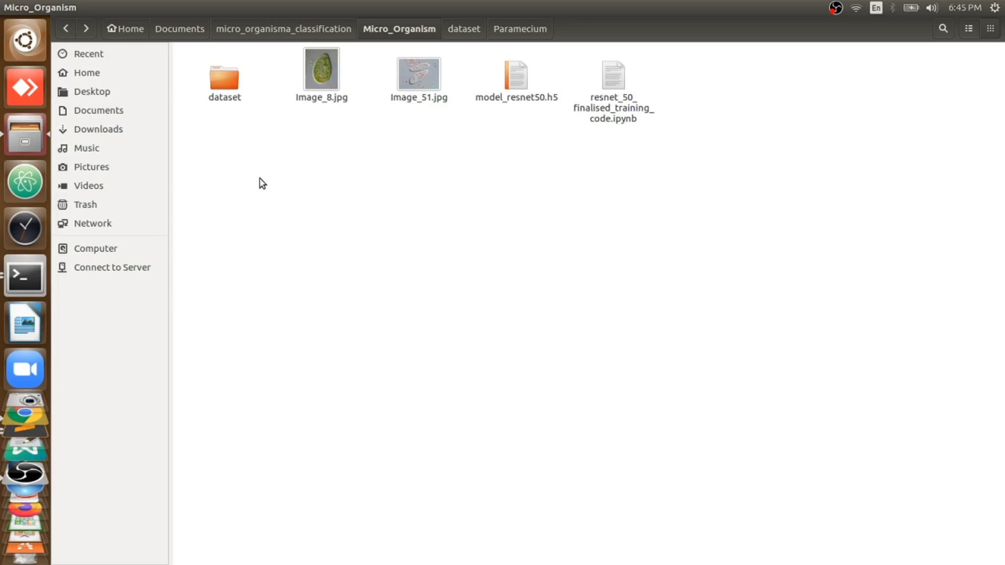
left_click(224, 75)
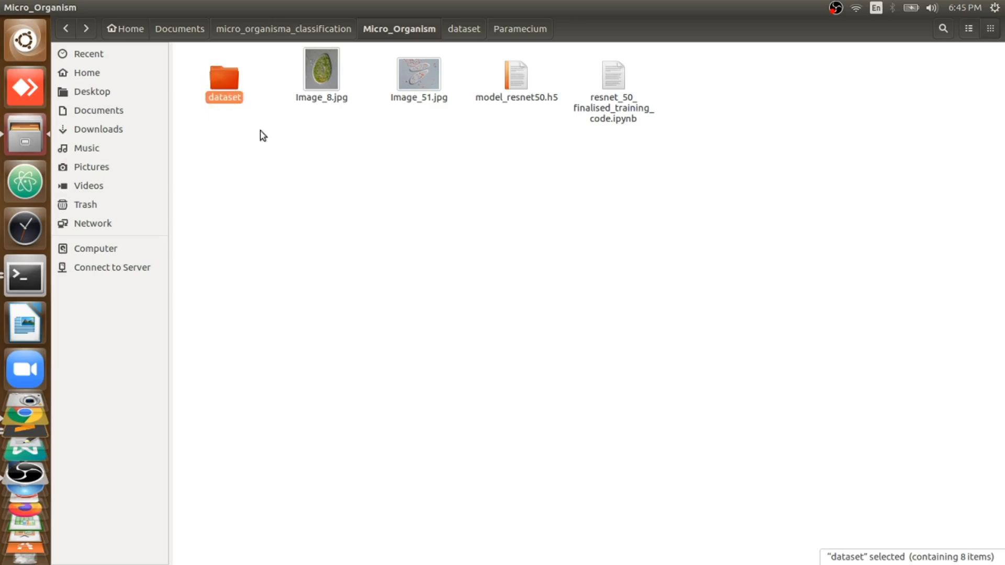
left_click(482, 210)
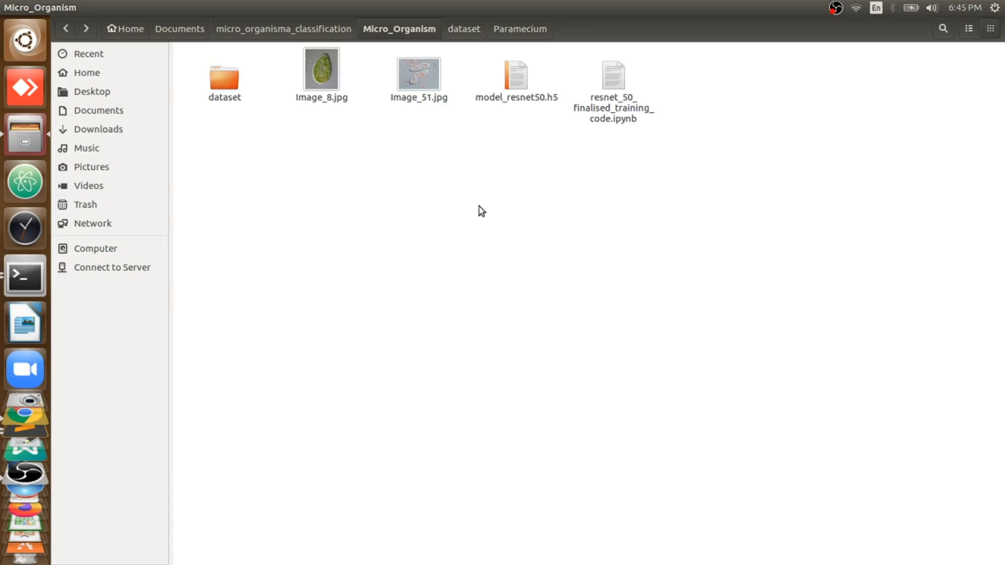
mouse_move(312, 143)
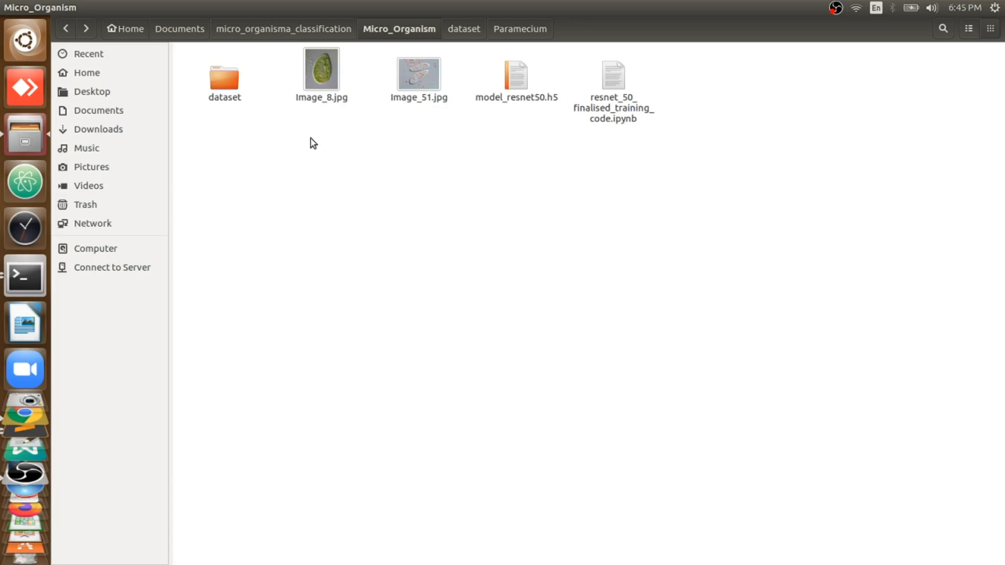
left_click(224, 77)
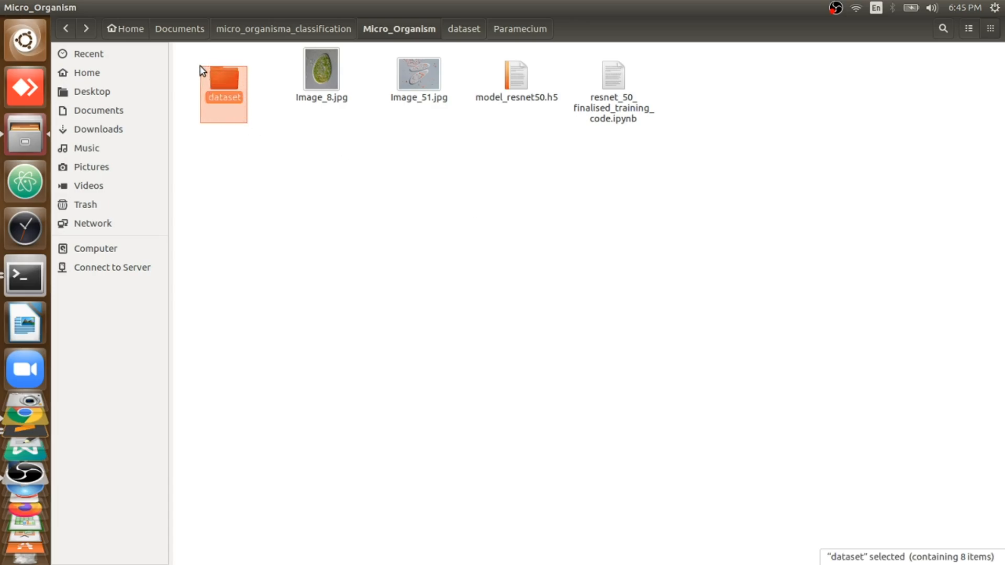
left_click(376, 206)
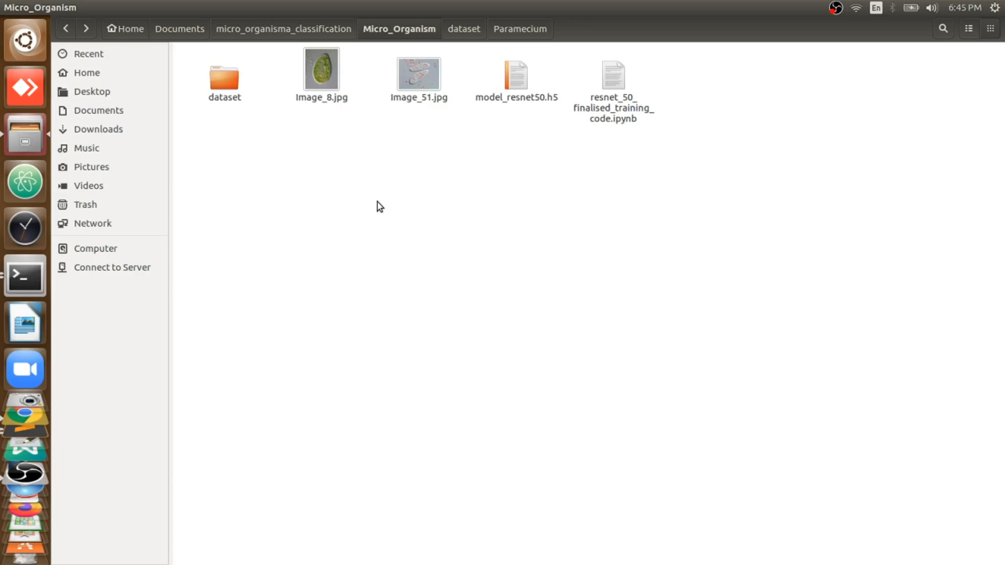
left_click(24, 465)
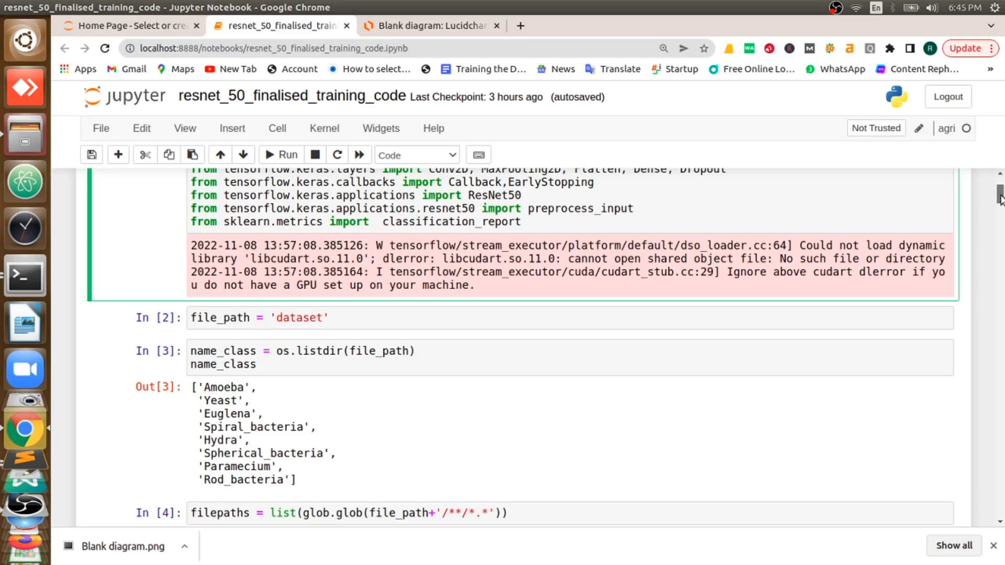
left_click(281, 317)
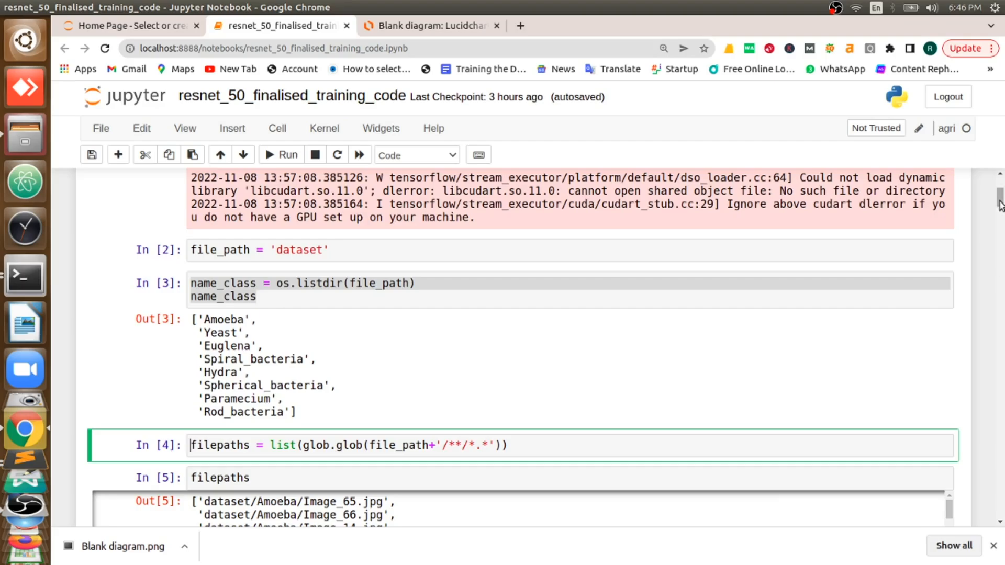
Select sample Amoeba image paths in the filepaths output and a run of Amoeba labels.
scroll("down", 3)
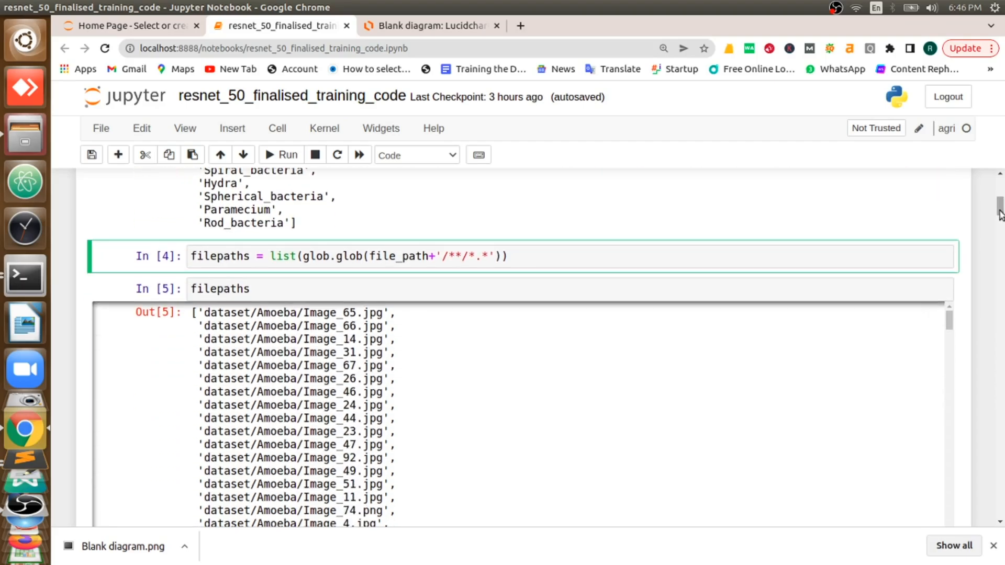
left_click_drag(206, 313, 299, 419)
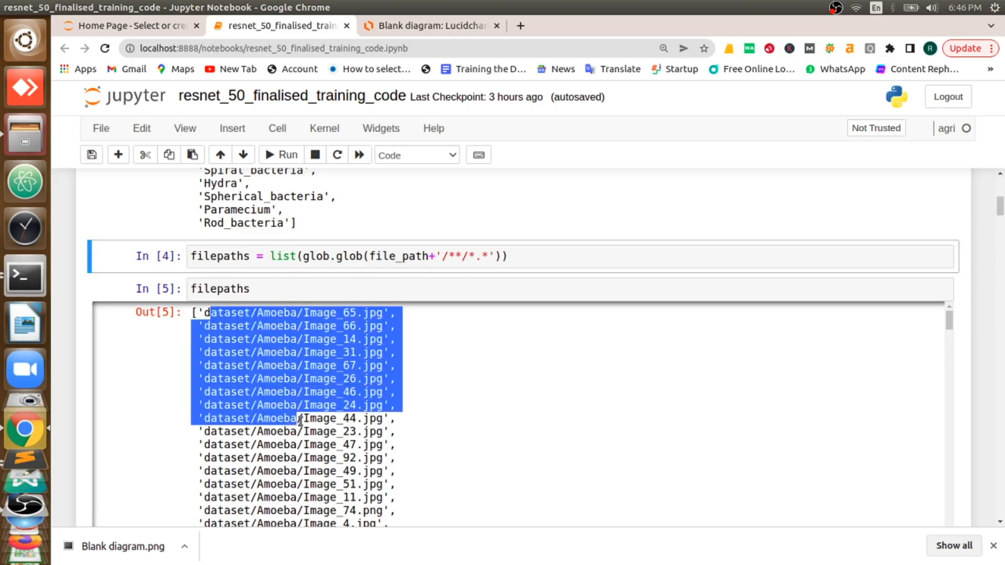
left_click_drag(298, 419, 375, 458)
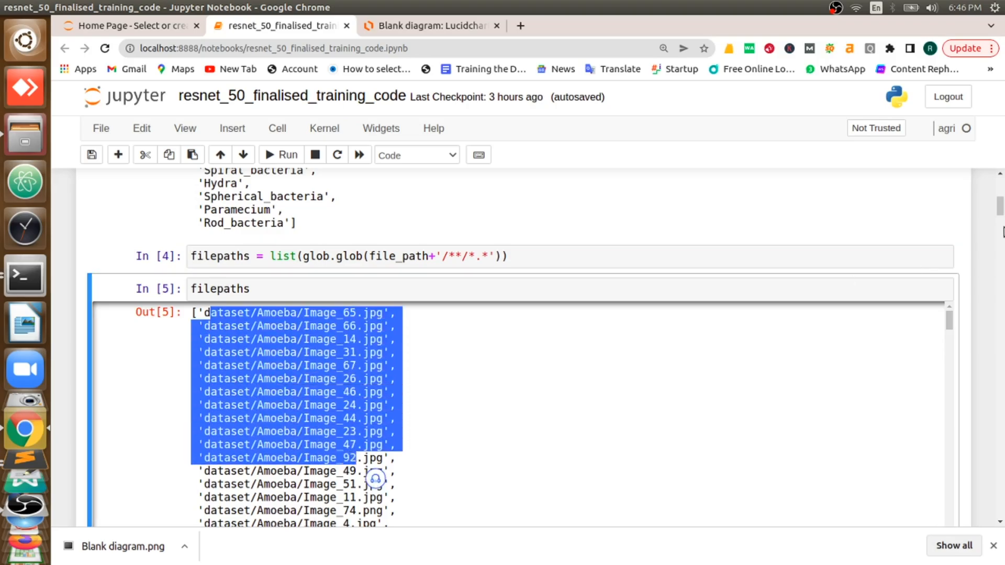
scroll("down", 3)
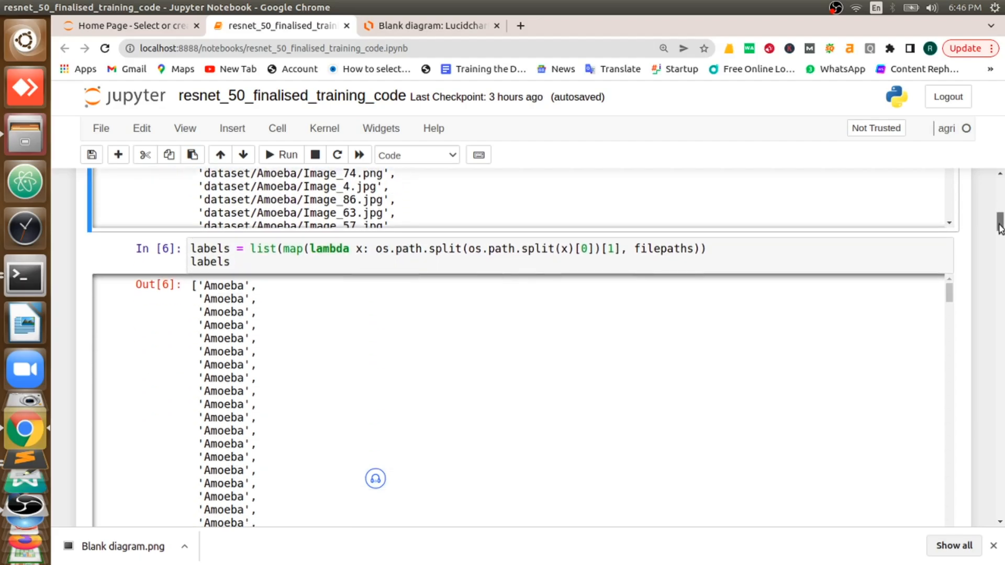
double_click(214, 284)
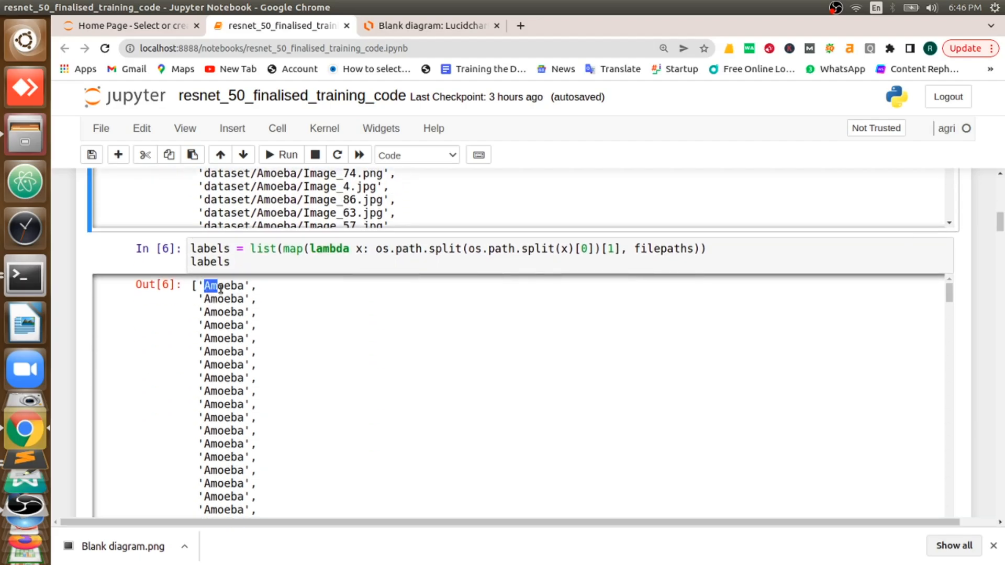
left_click_drag(212, 285, 256, 378)
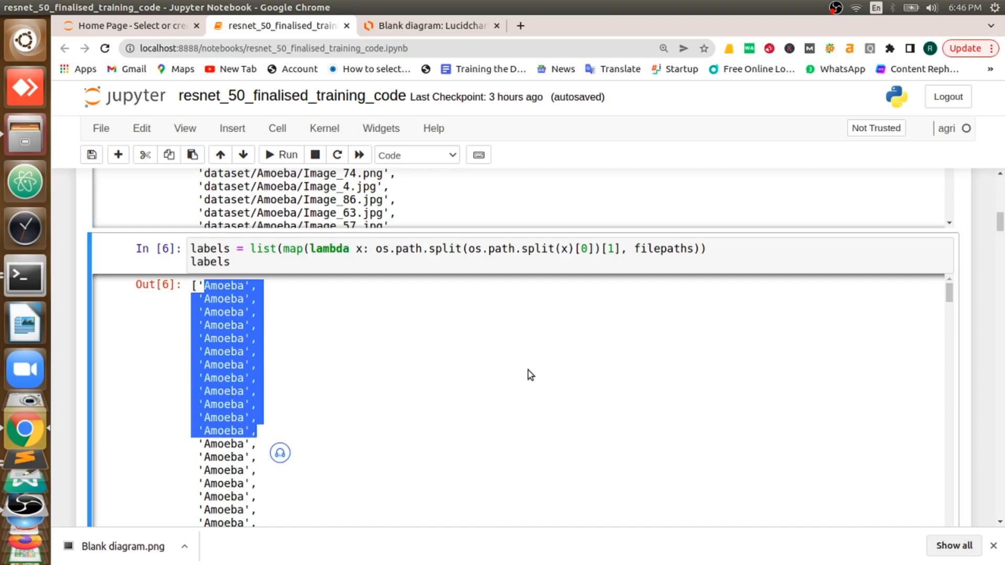
Review the shuffled Filepath/Label table and the seaborn class-count bar chart in cell 9.
scroll("down", 3)
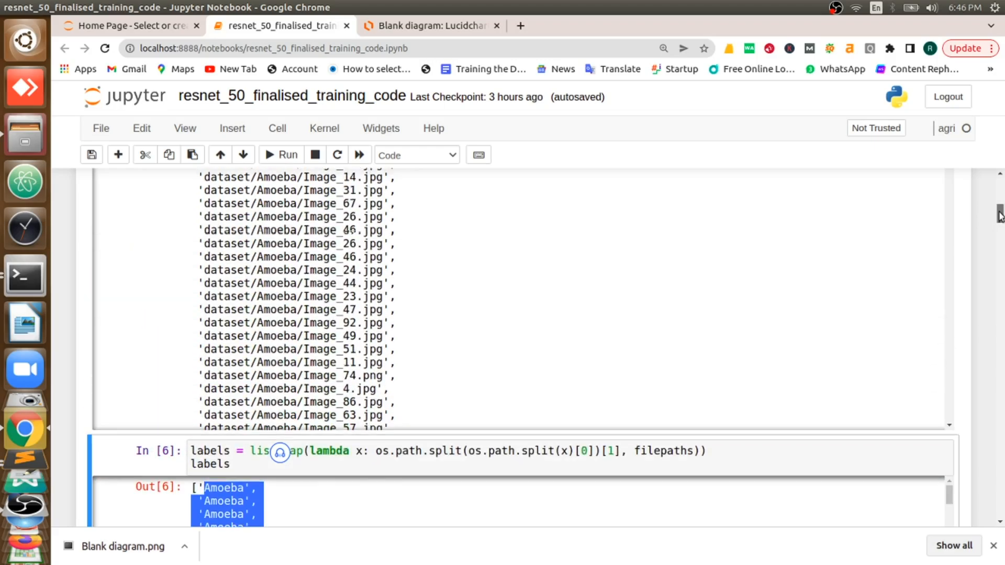
scroll("down", 3)
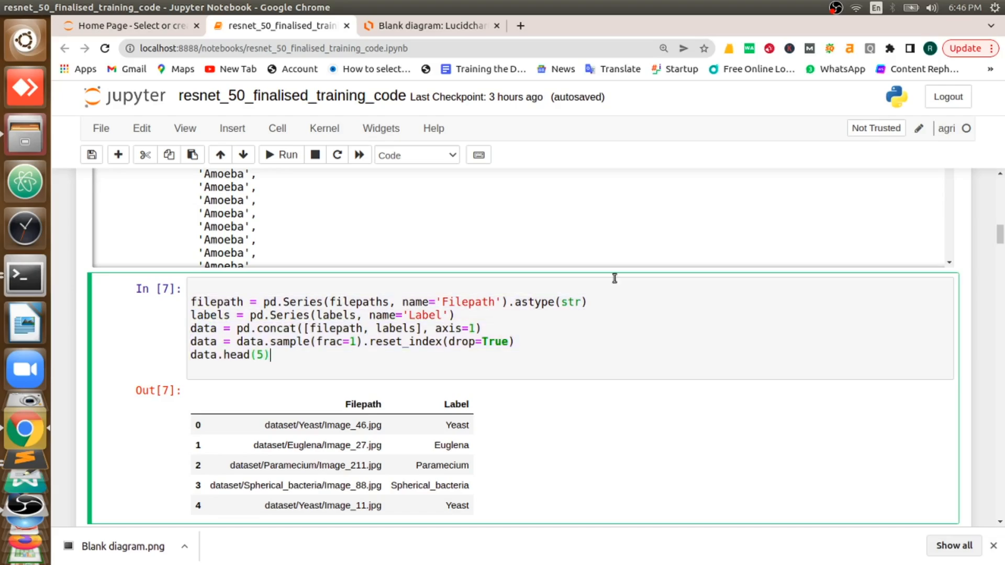
scroll("down", 3)
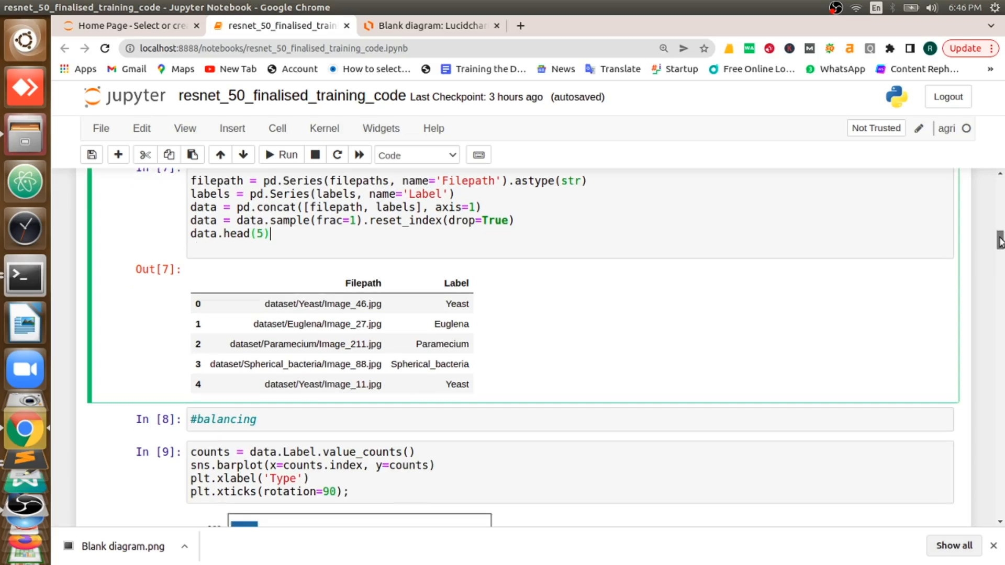
scroll("down", 3)
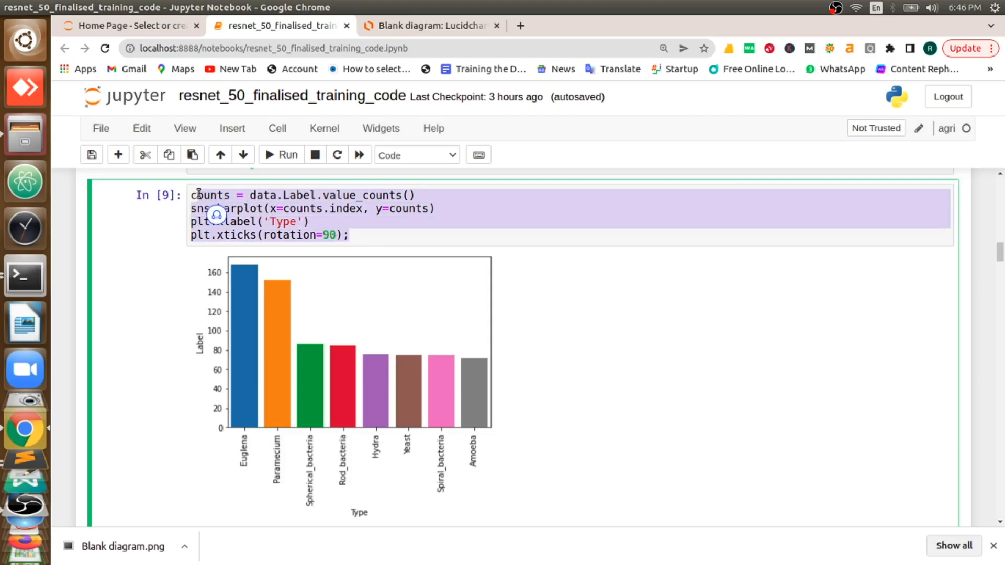
mouse_move(293, 411)
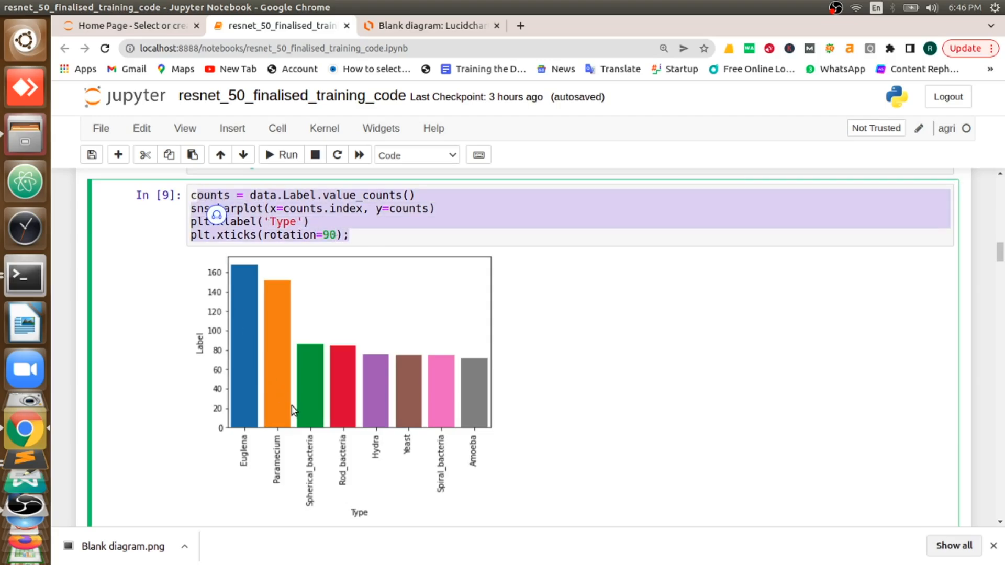
left_click(367, 229)
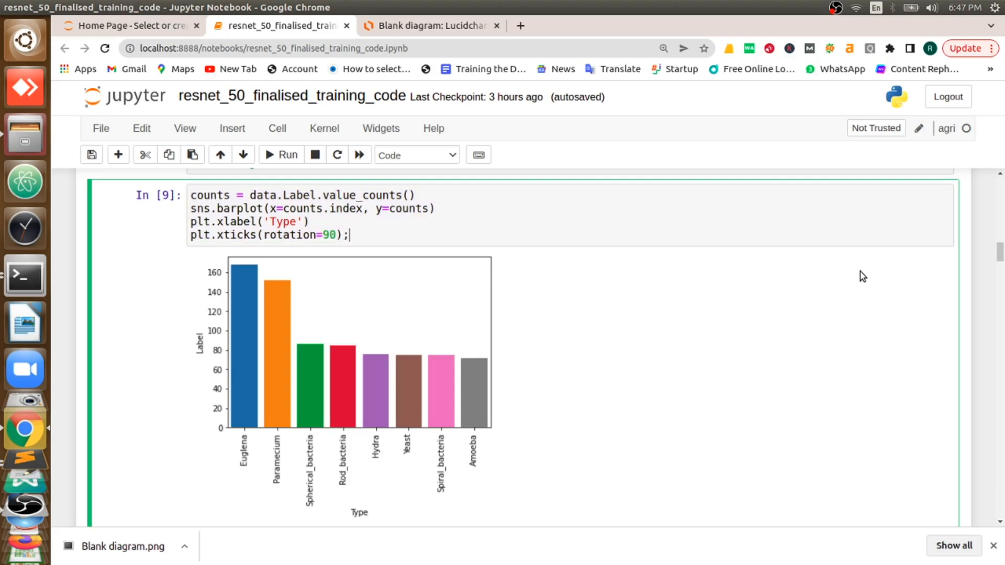
scroll("down", 3)
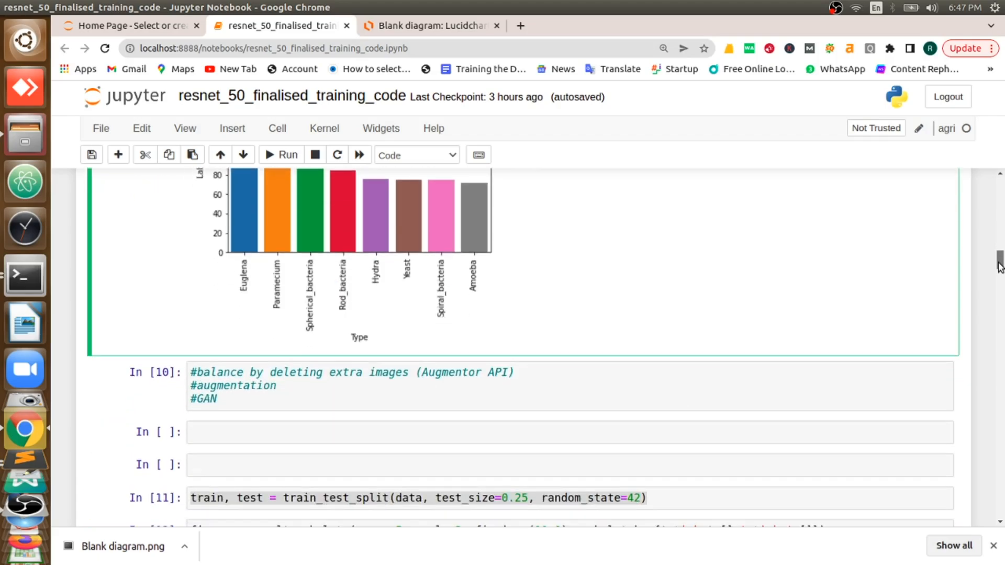
Bring the train_test_split cell (test_size 0.25) into view, then switch to the Lucidchart pipeline diagram.
scroll("down", 3)
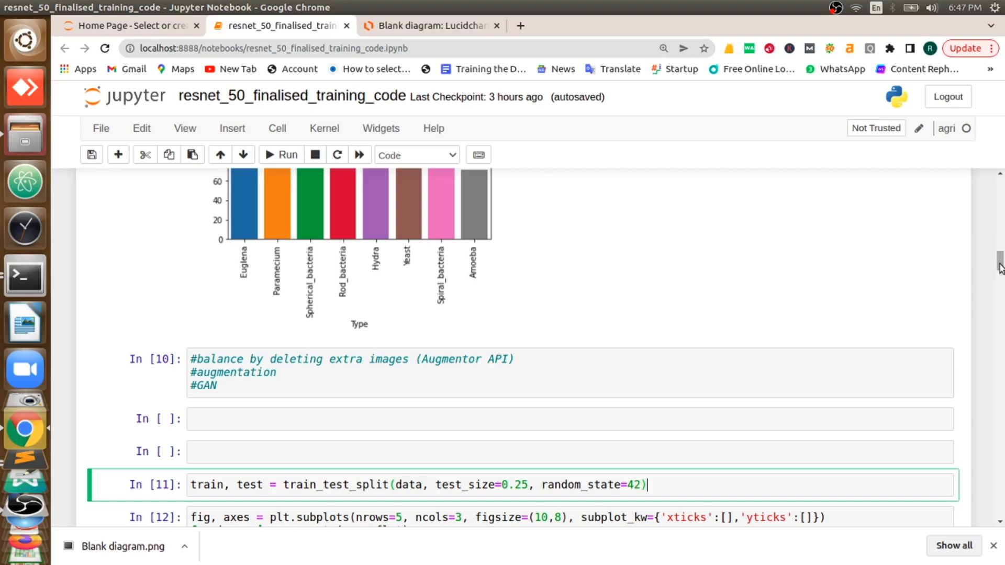
scroll("down", 3)
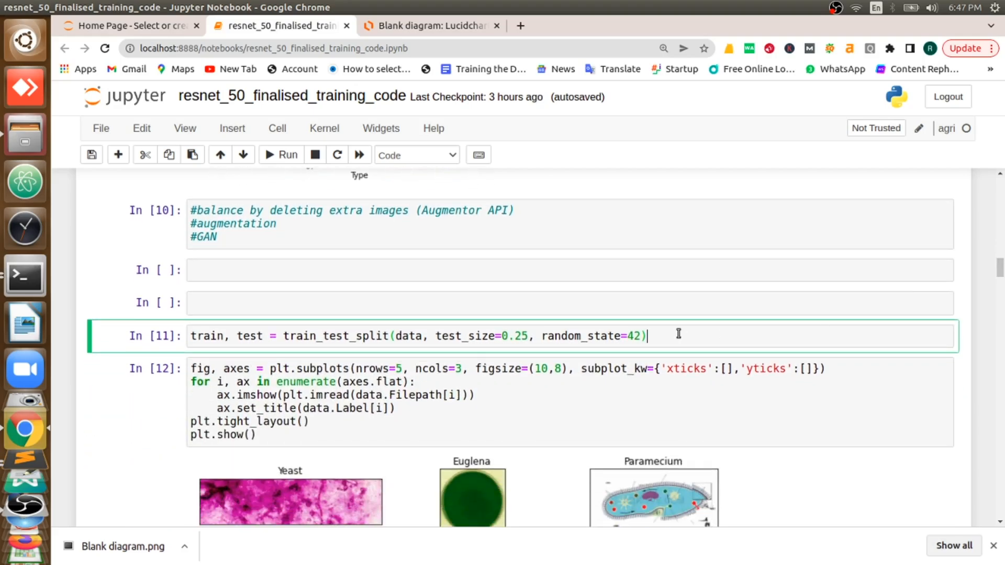
mouse_move(366, 7)
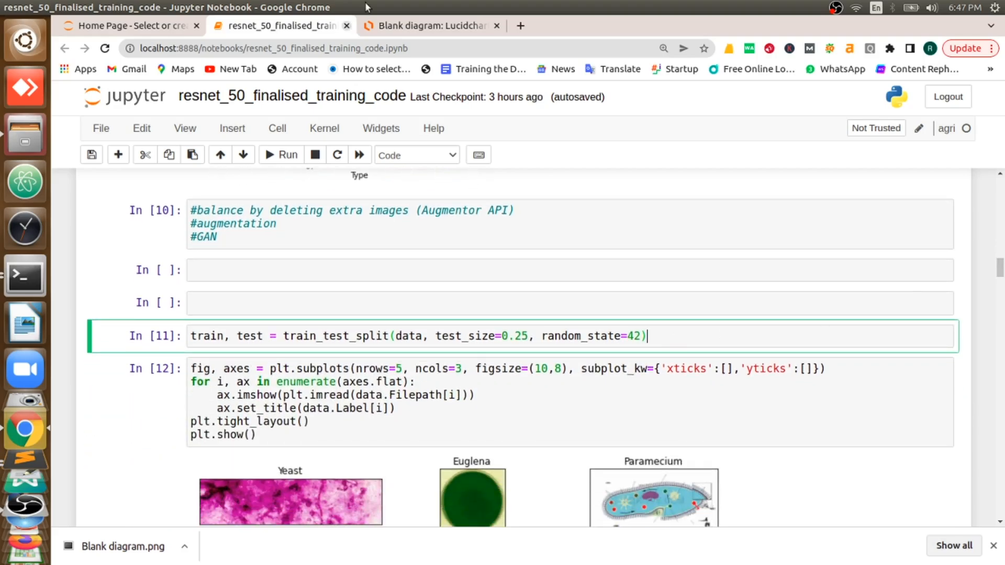
left_click(428, 25)
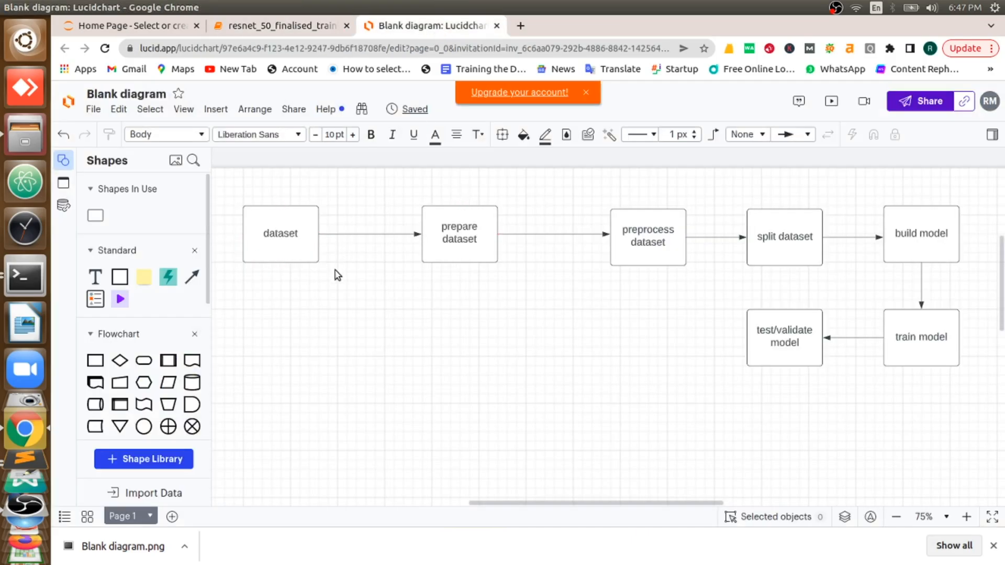
Walk the flowchart through preprocess, split dataset, build model and test/validate model, then return to the notebook.
left_click(281, 234)
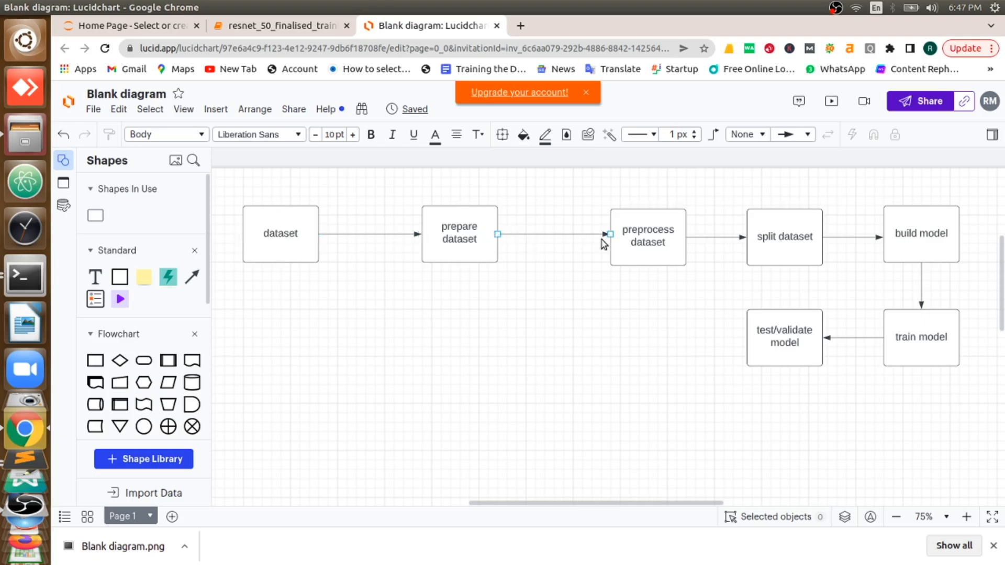
left_click(784, 237)
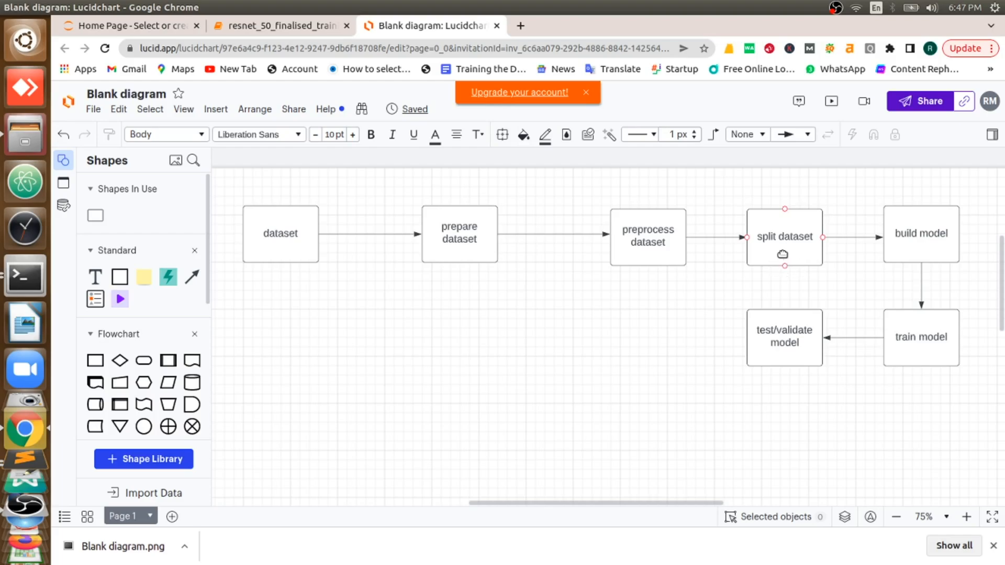
left_click(919, 234)
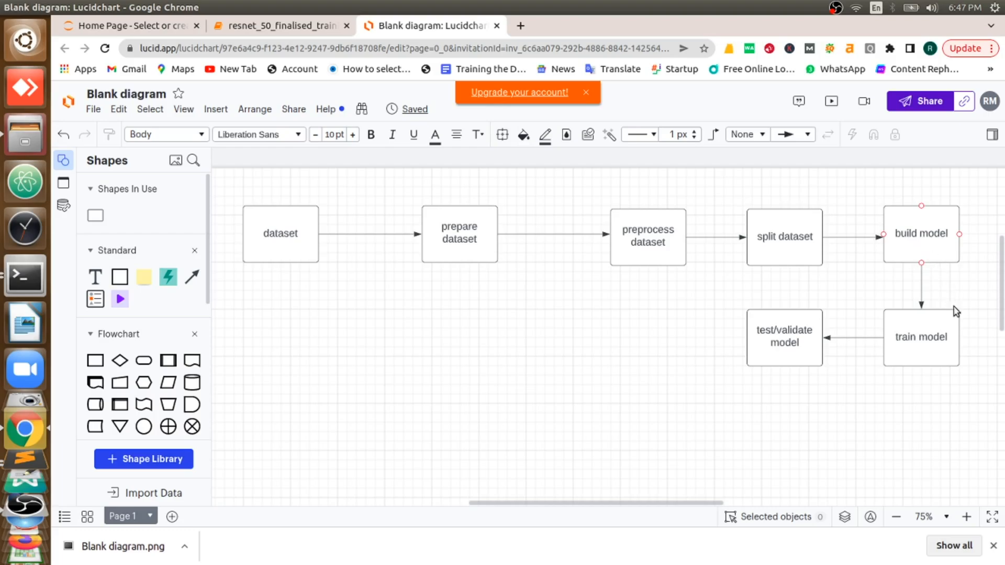
left_click(921, 338)
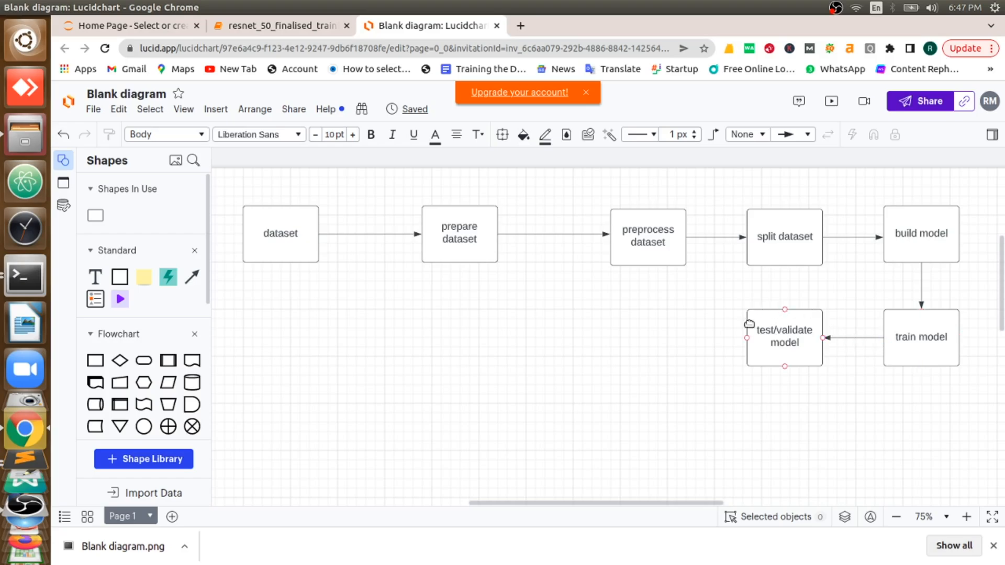
mouse_move(787, 337)
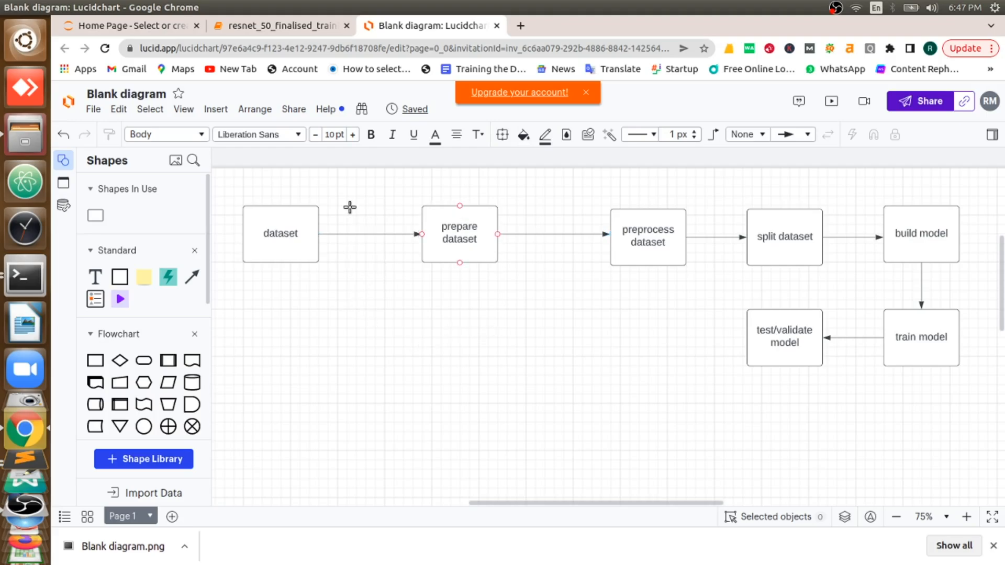
left_click(277, 26)
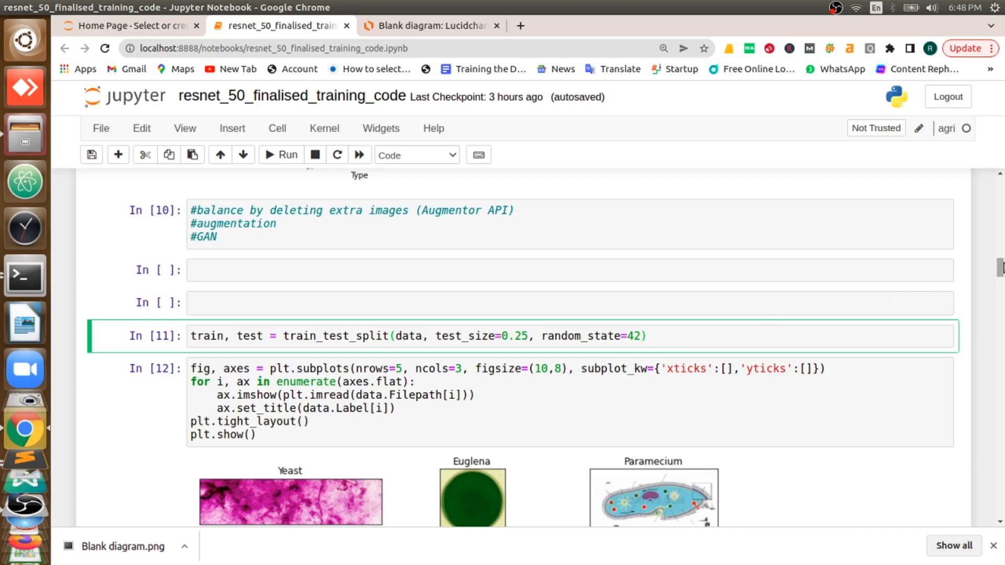
Review cell 12's labelled sample-image grid down to the ImageDataGenerator and flow_from_dataframe cells.
scroll("down", 3)
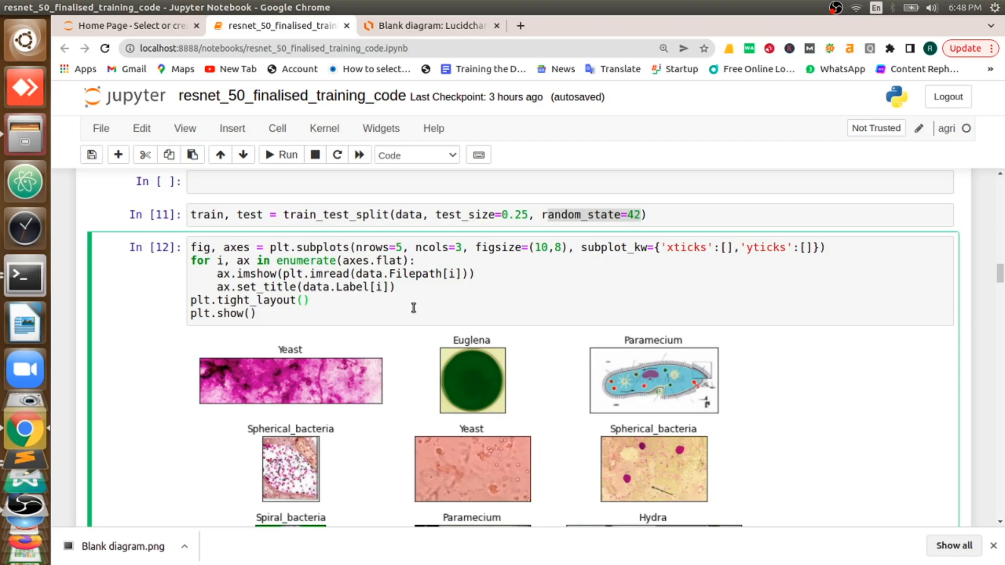
left_click(312, 300)
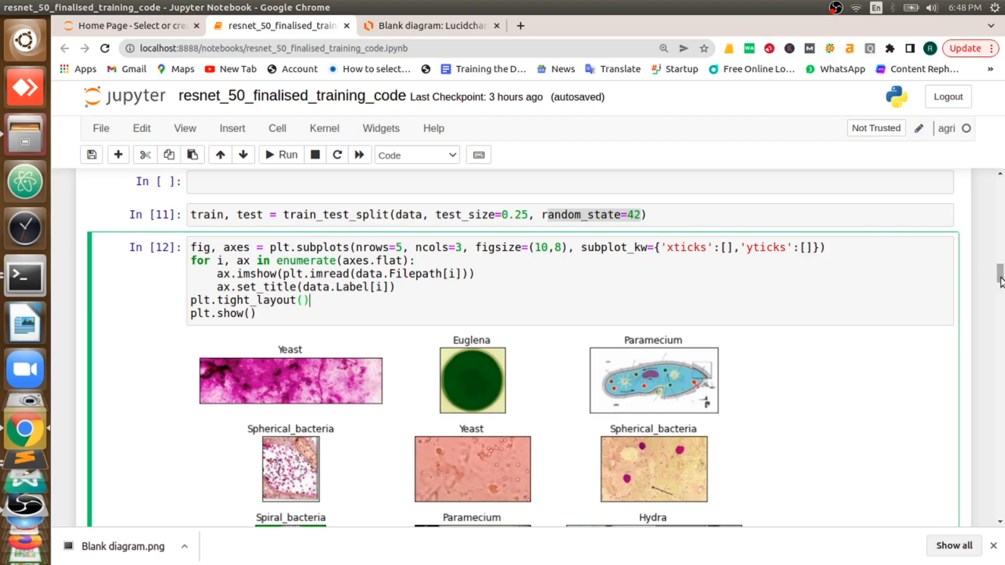
scroll("down", 3)
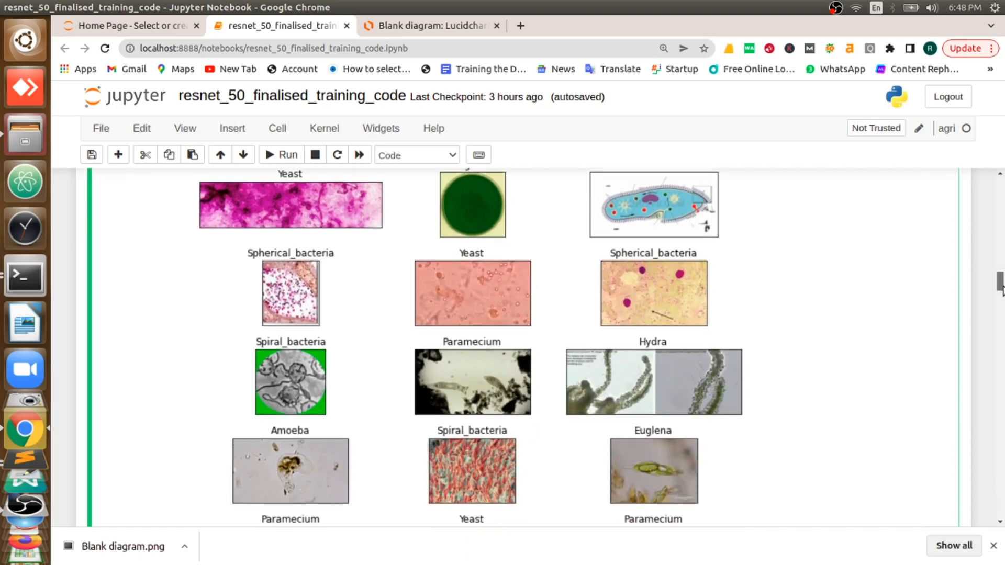
scroll("down", 3)
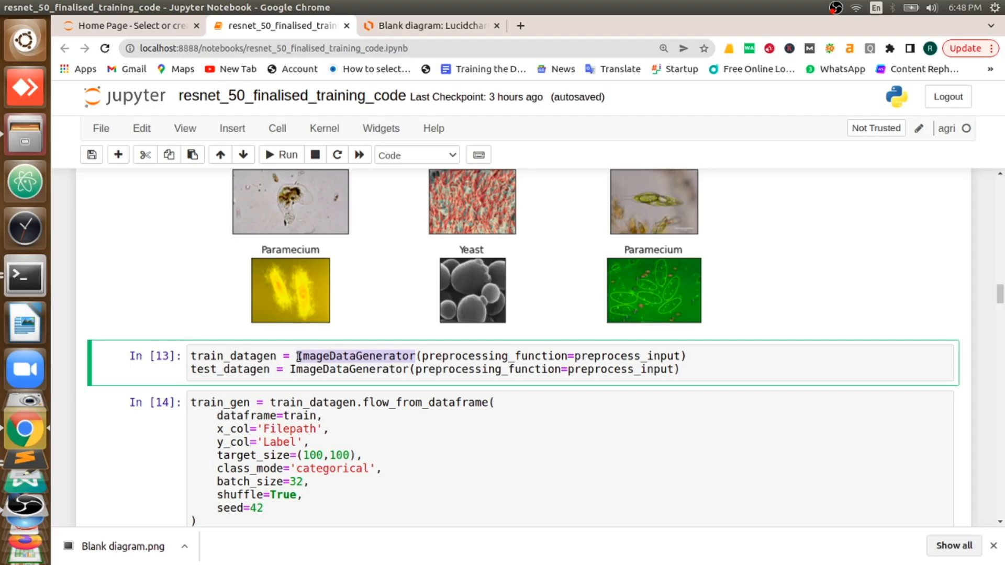
scroll("down", 3)
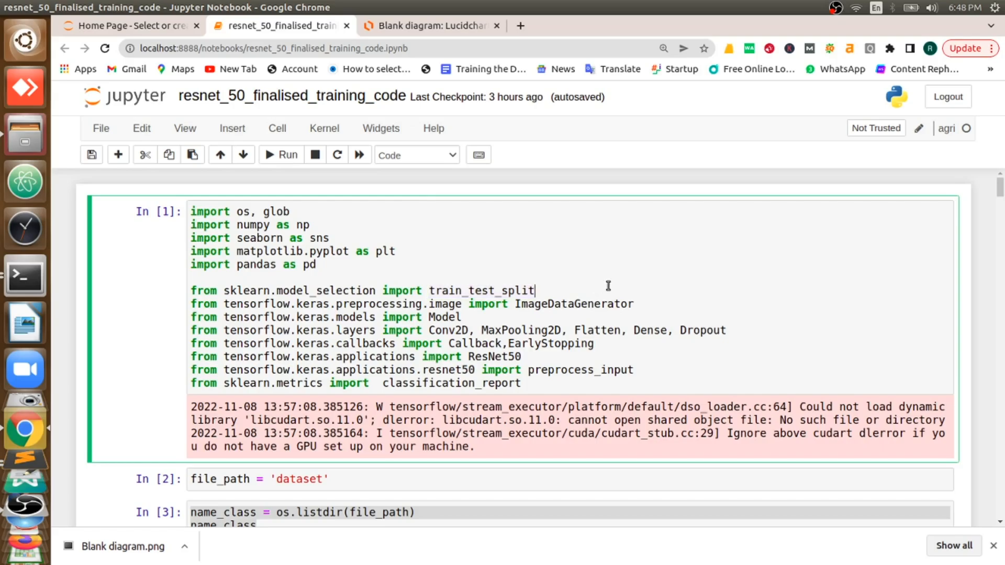
double_click(572, 303)
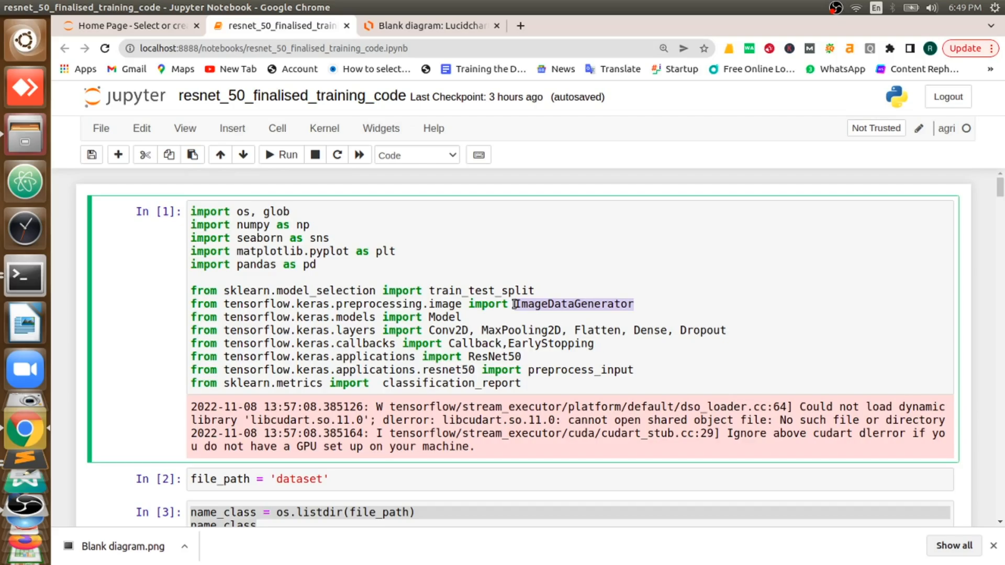
mouse_move(466, 323)
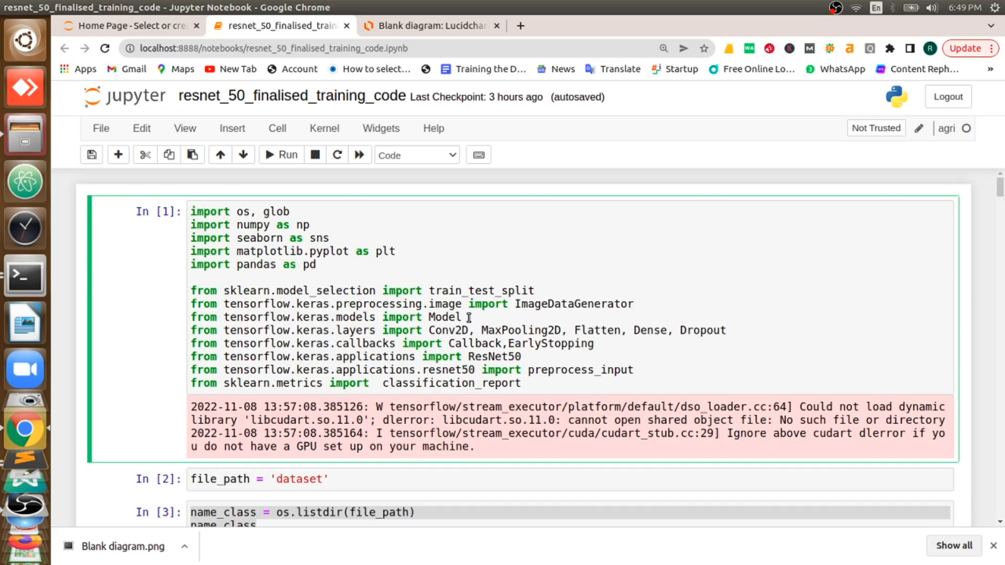
double_click(441, 316)
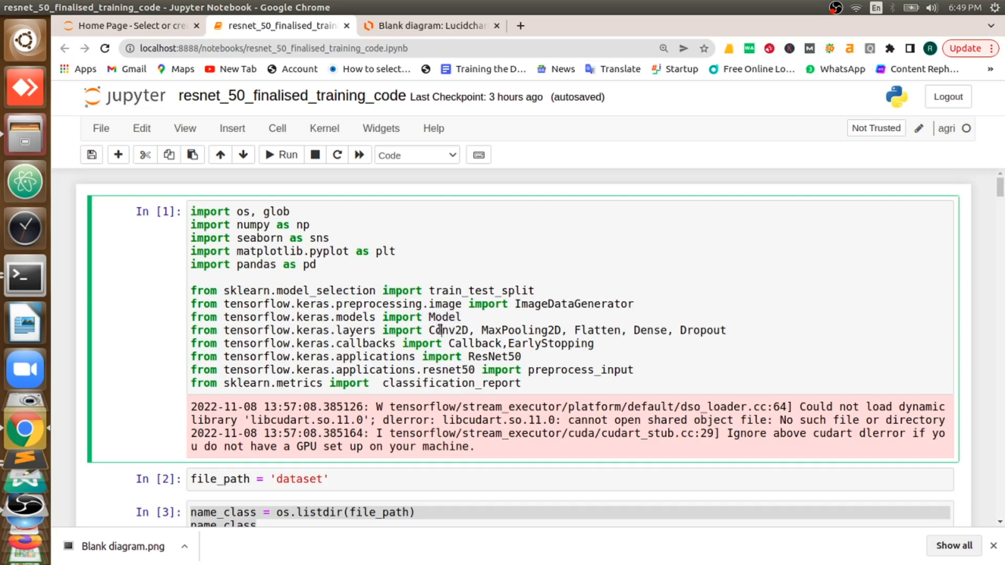
left_click_drag(428, 330, 727, 330)
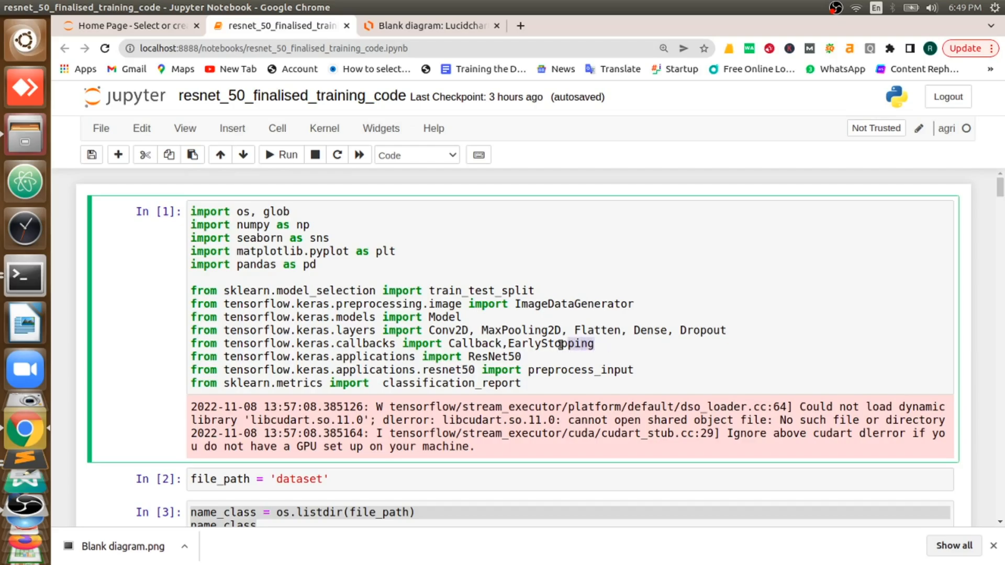
double_click(550, 343)
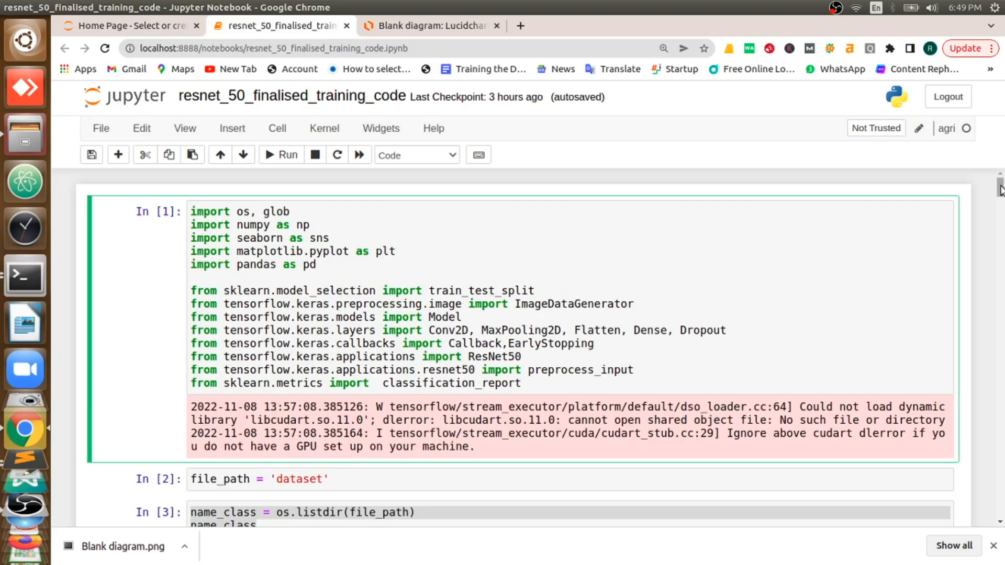
In the flow_from_dataframe cell, highlight the training dataframe, Label column, batch_size 32 and shuffle arguments.
scroll("down", 3)
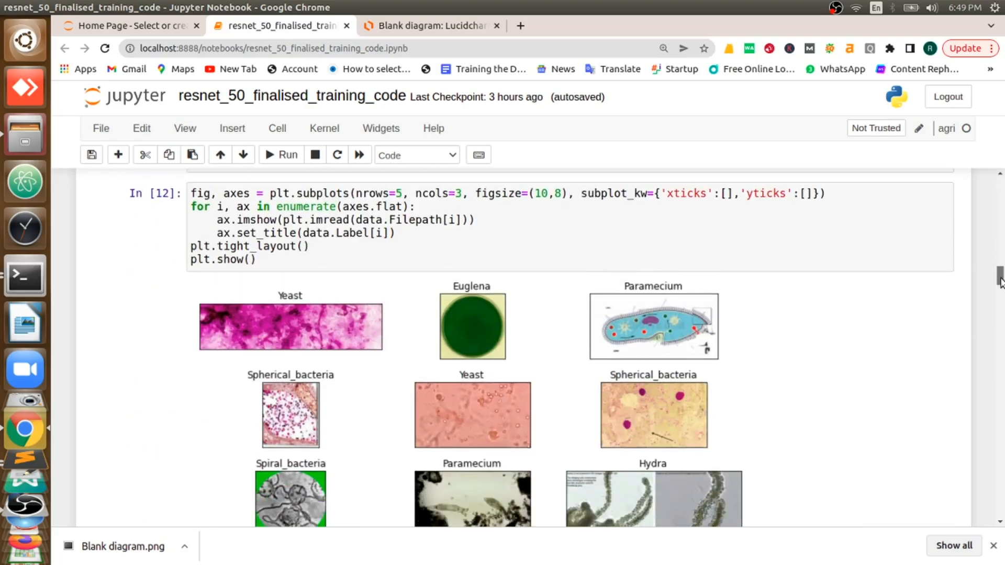
scroll("down", 3)
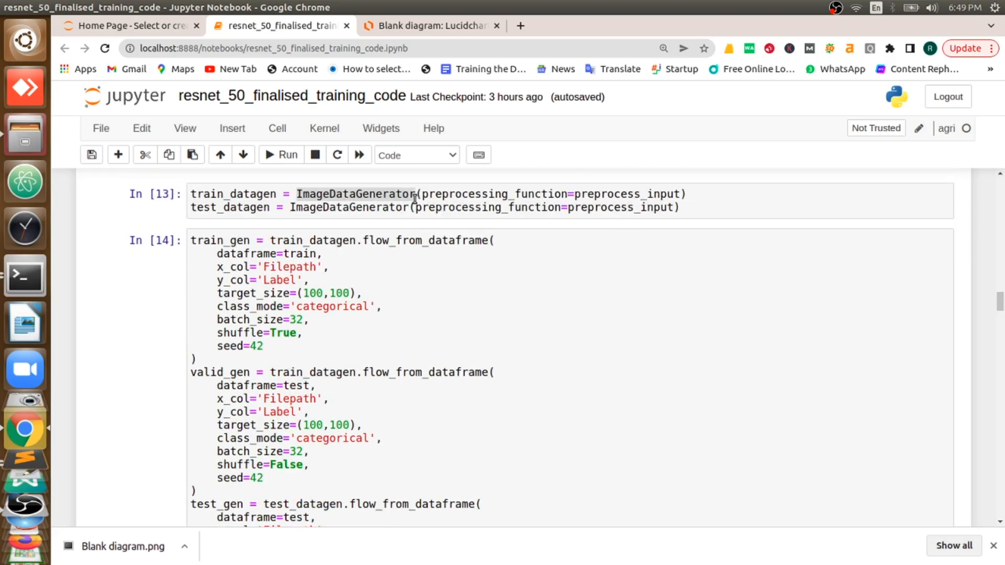
left_click(410, 200)
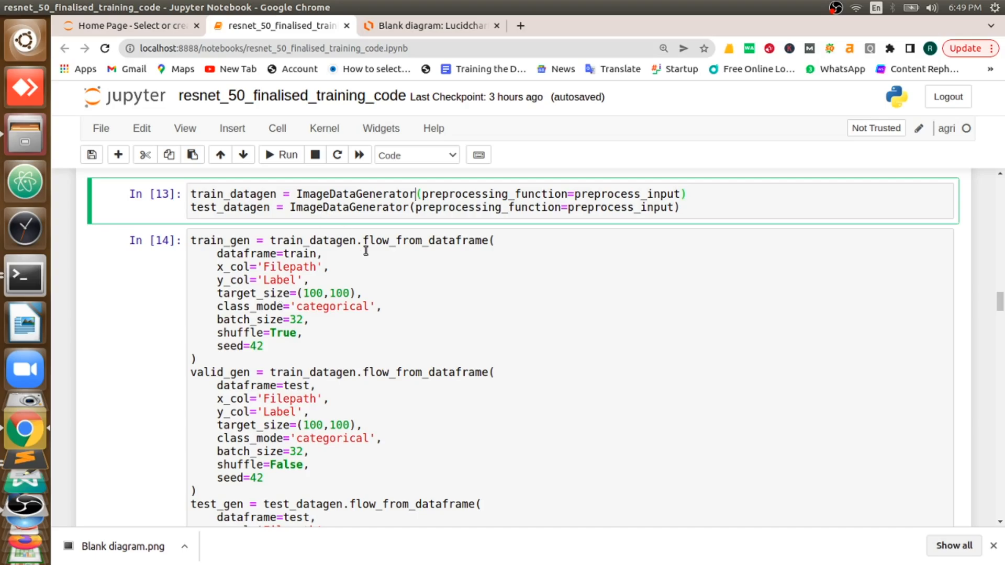
double_click(289, 241)
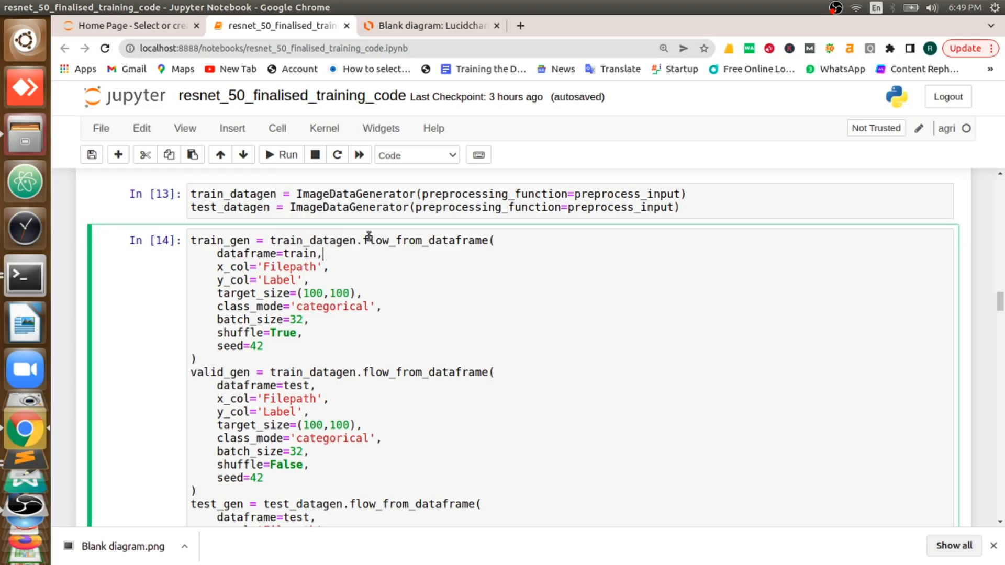
double_click(296, 267)
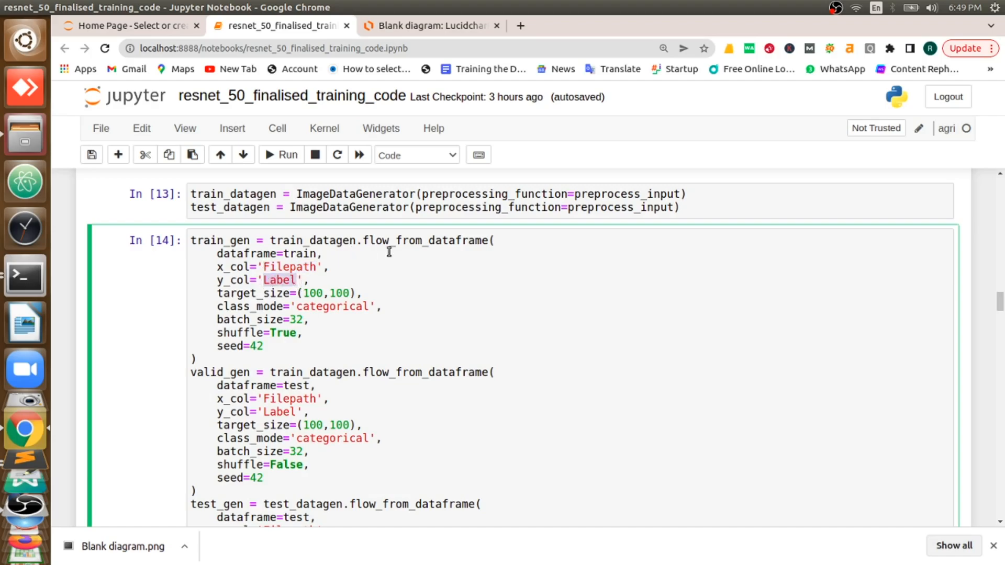
double_click(426, 241)
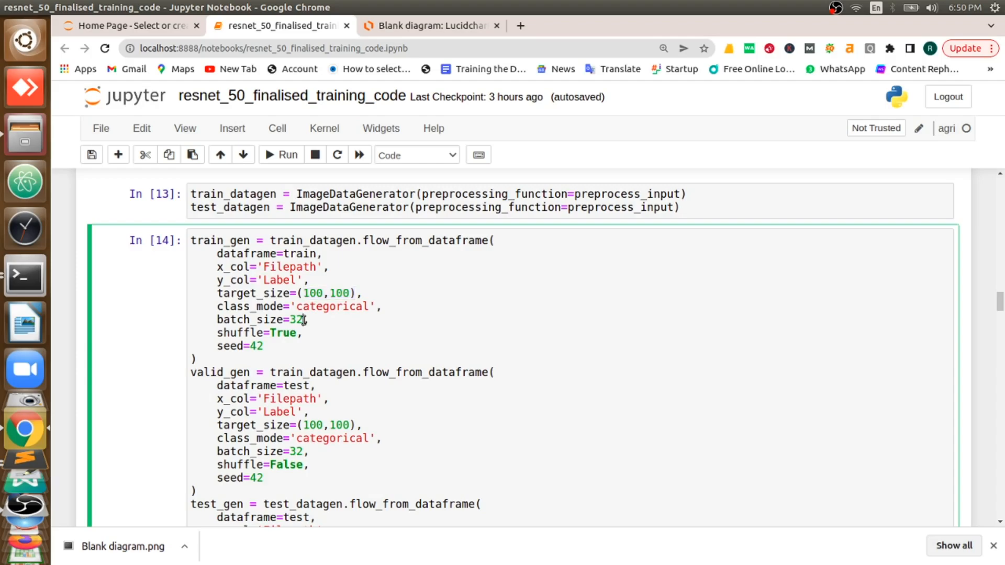
double_click(296, 320)
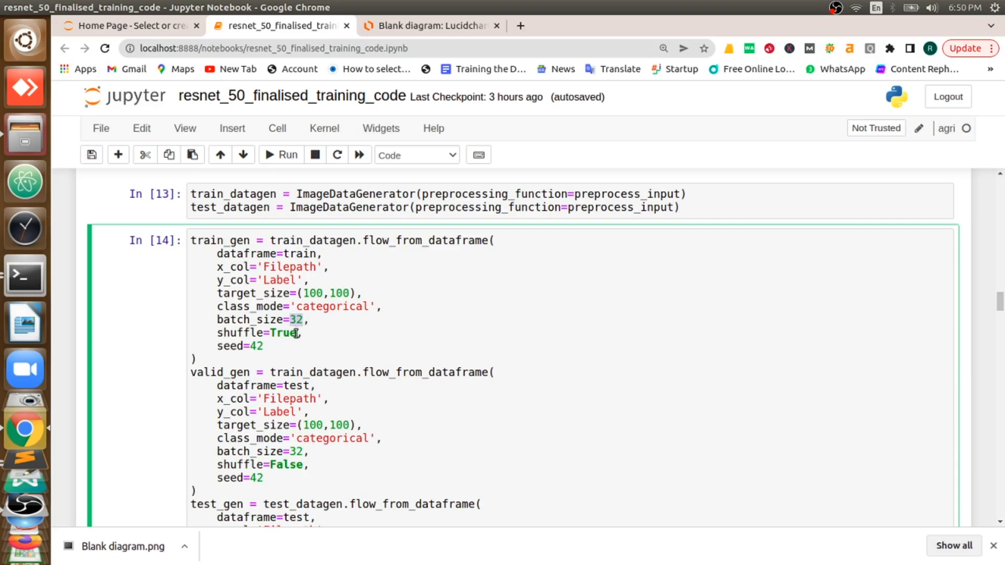
double_click(284, 333)
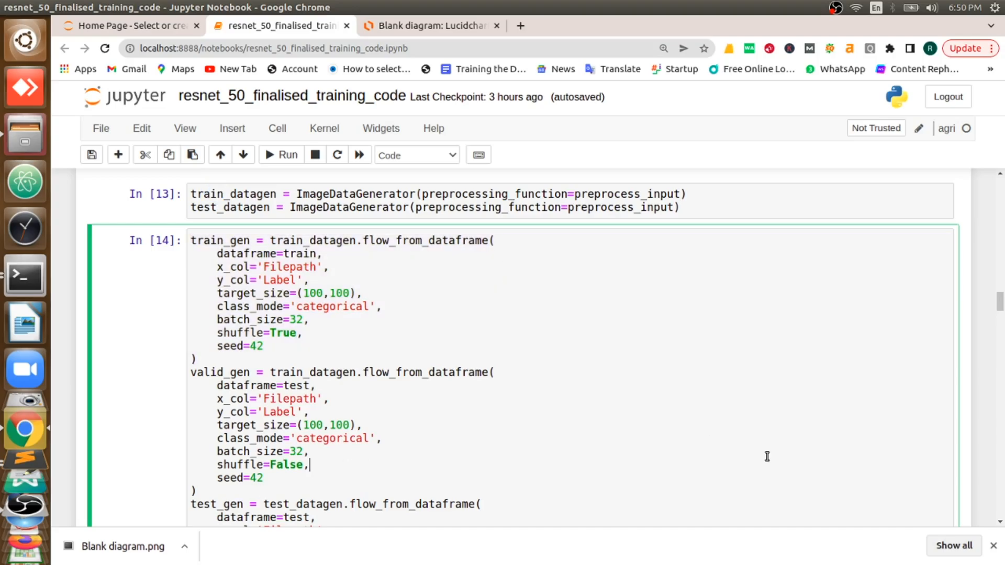
Point out the ResNet50 base with imagenet weights and avg pooling in cell In [15].
scroll("down", 3)
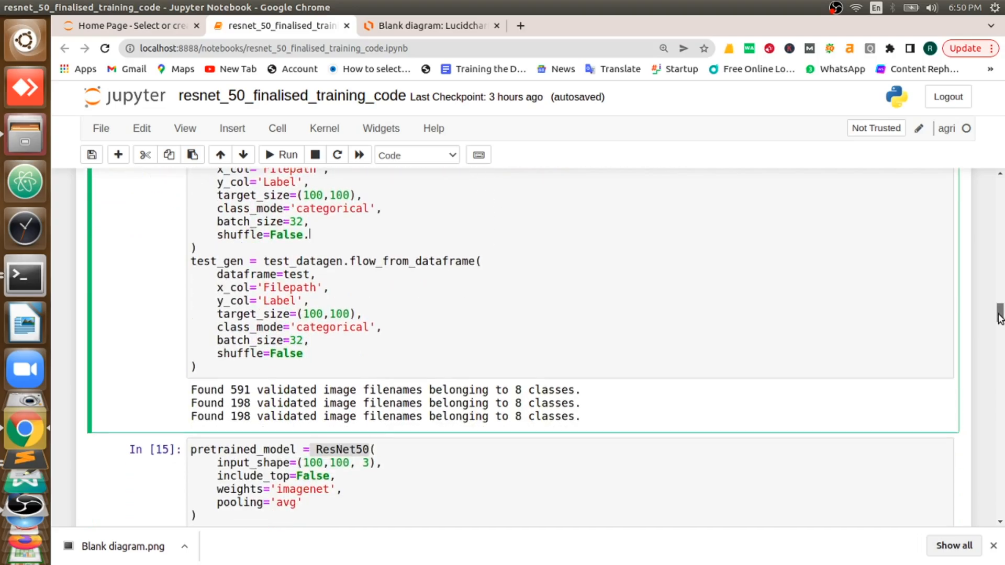
left_click(280, 155)
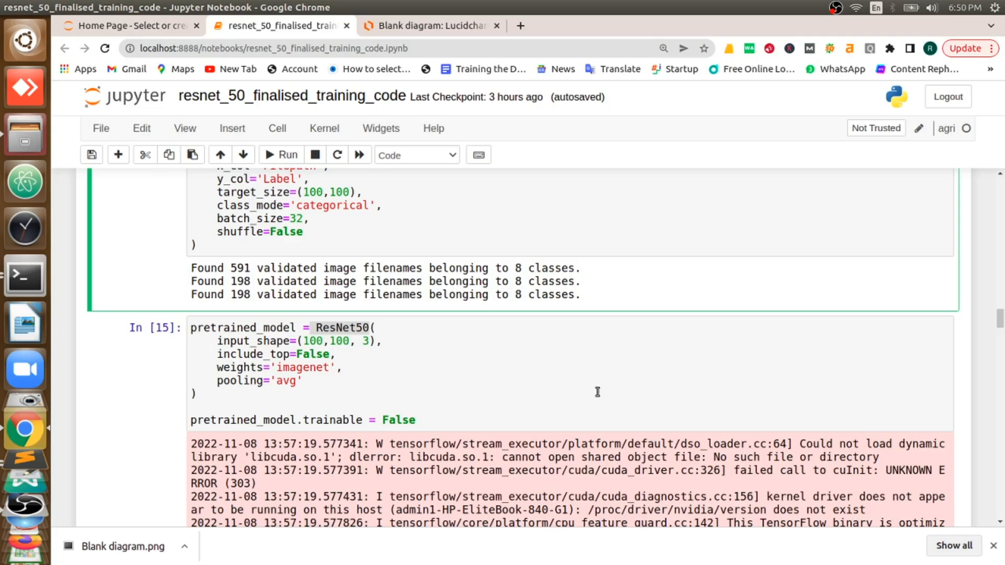
left_click(395, 387)
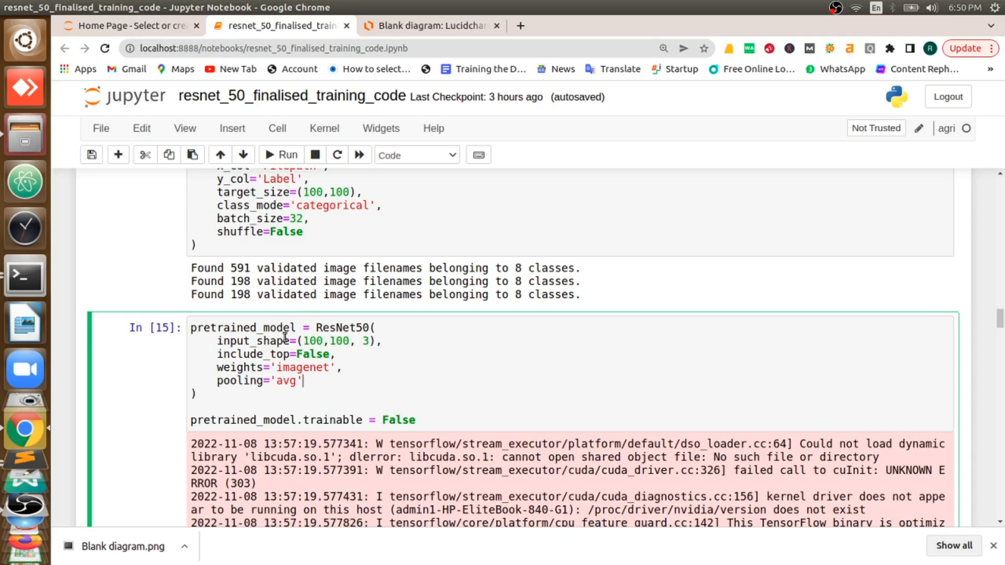
mouse_move(238, 340)
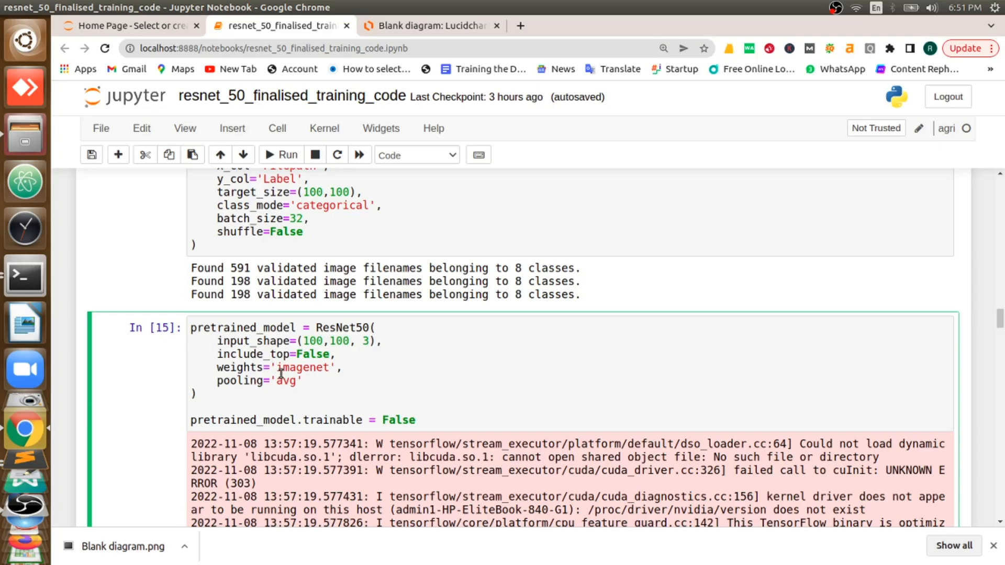
left_click(305, 380)
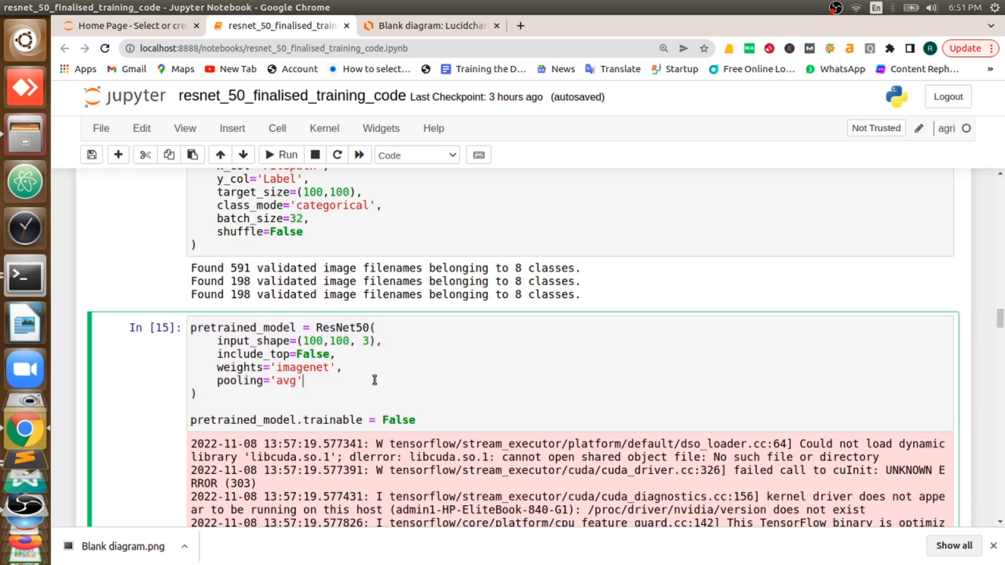
mouse_move(989, 344)
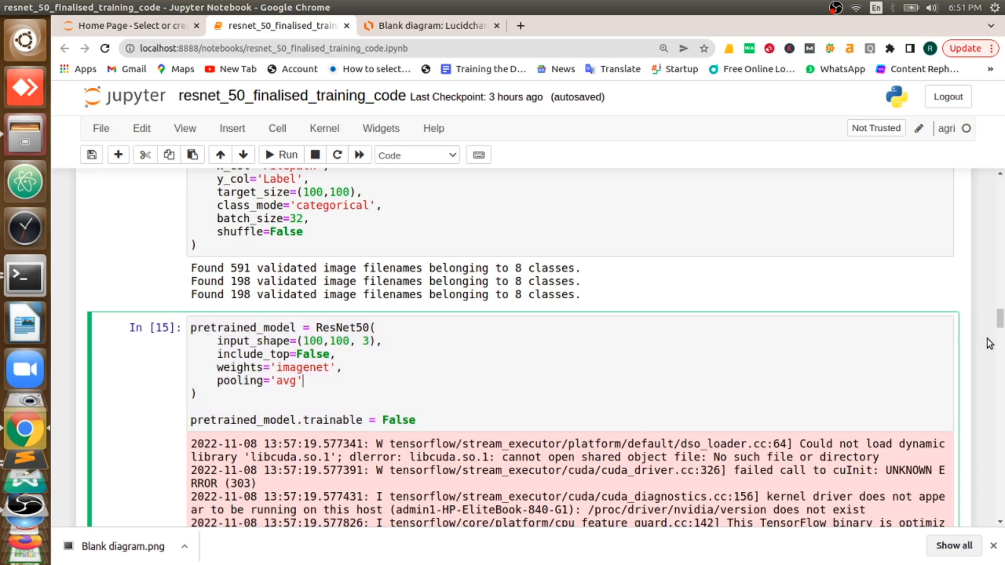
Set the output Dense layer to 8 softmax units, one per microorganism class.
scroll("down", 3)
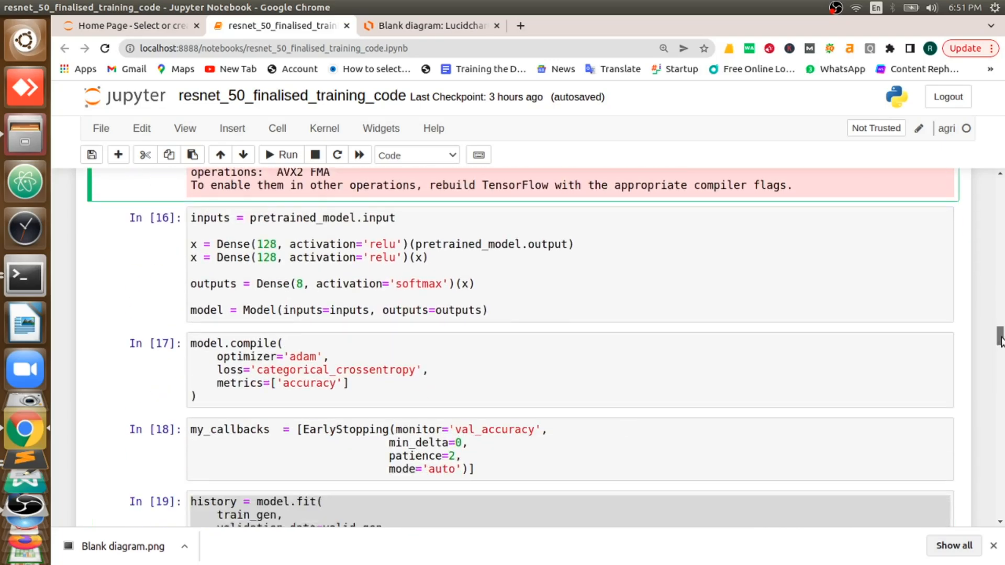
scroll("down", 3)
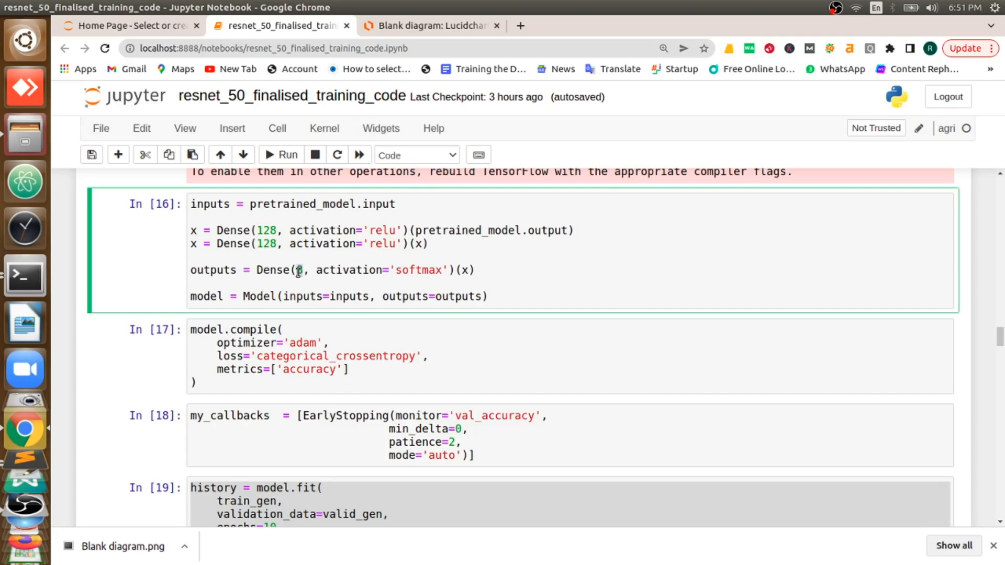
type("8")
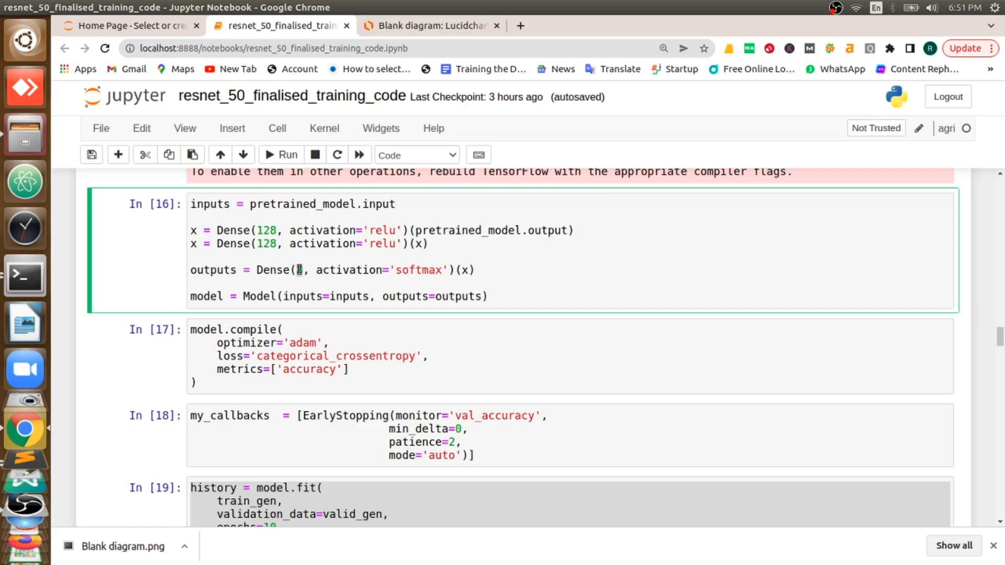
type("8")
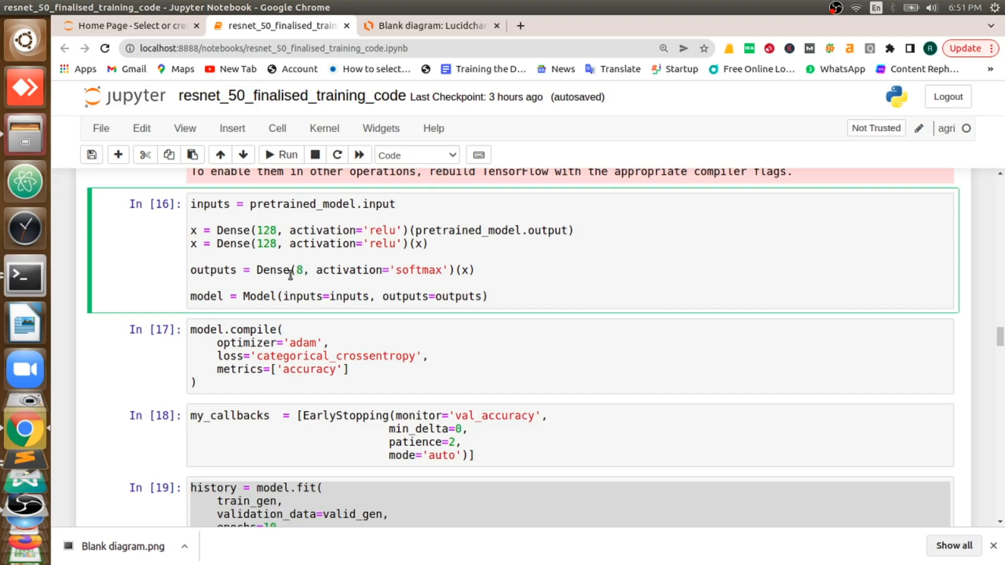
double_click(272, 271)
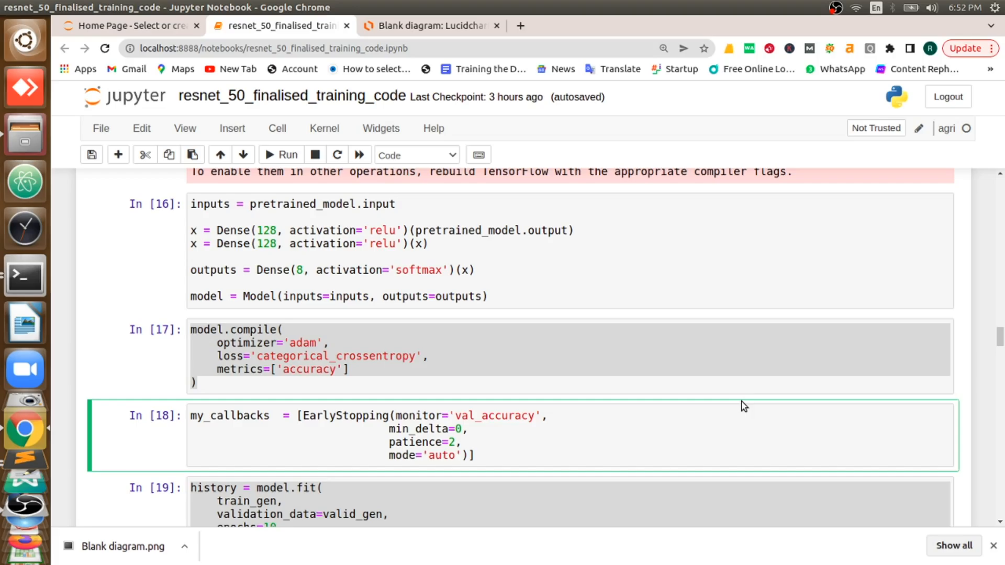
Select the model.fit cell training for 10 epochs with its Epoch 1/10 log output.
scroll("down", 3)
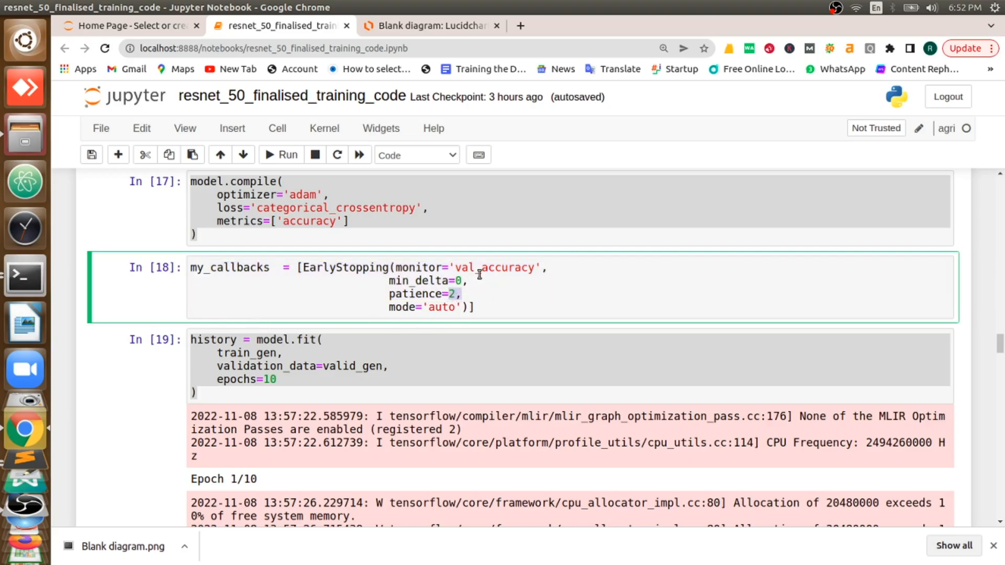
mouse_move(323, 389)
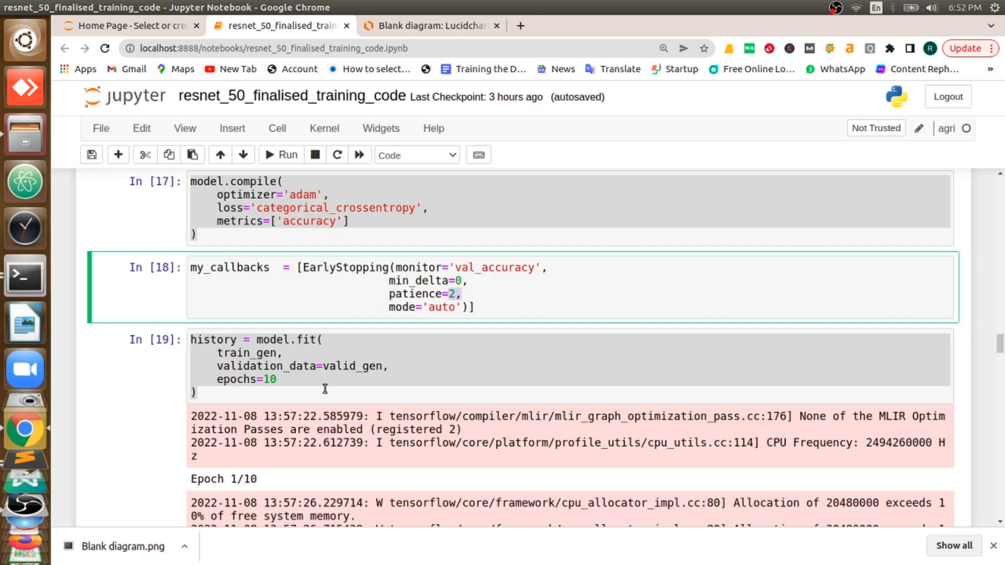
left_click(265, 379)
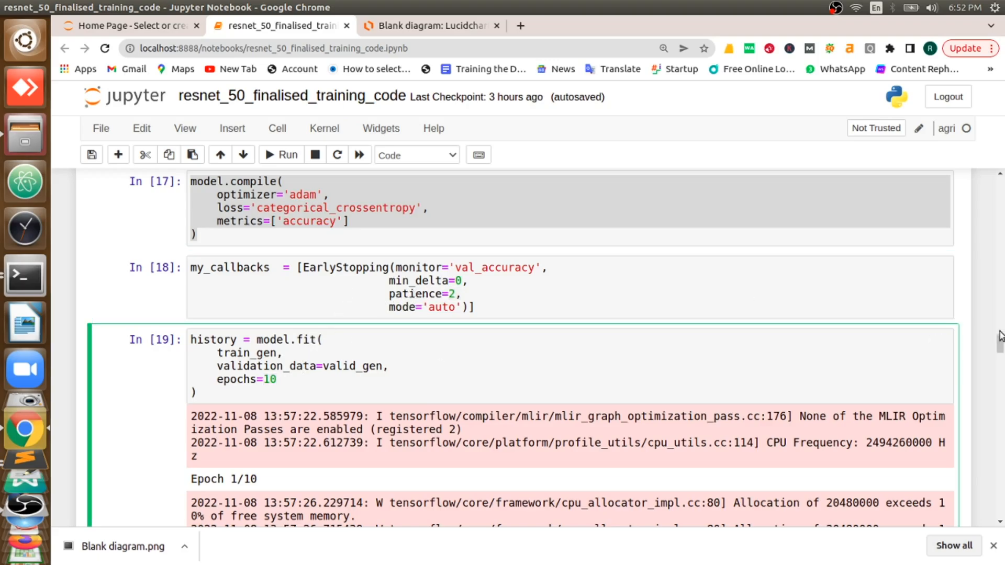
scroll("down", 3)
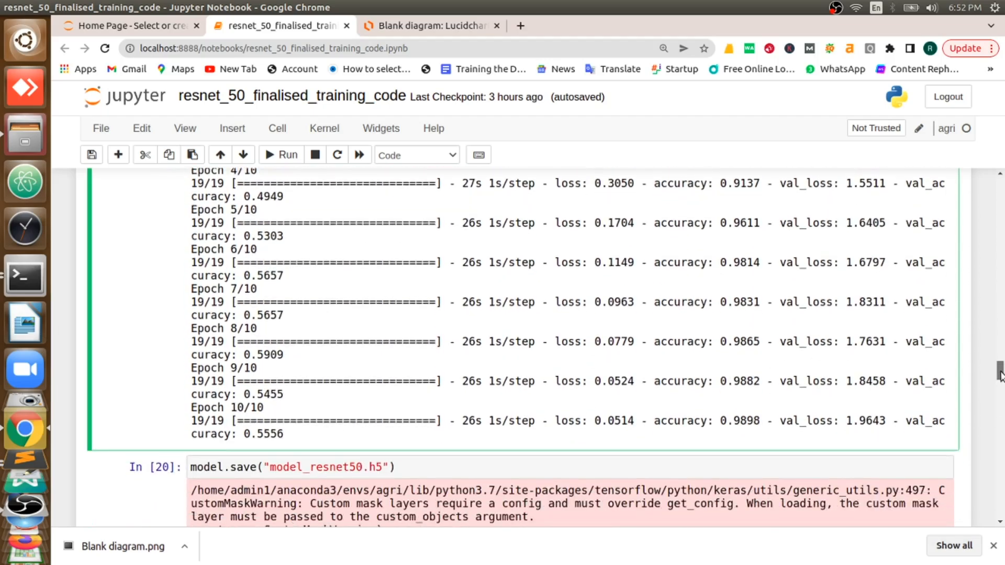
scroll("down", 3)
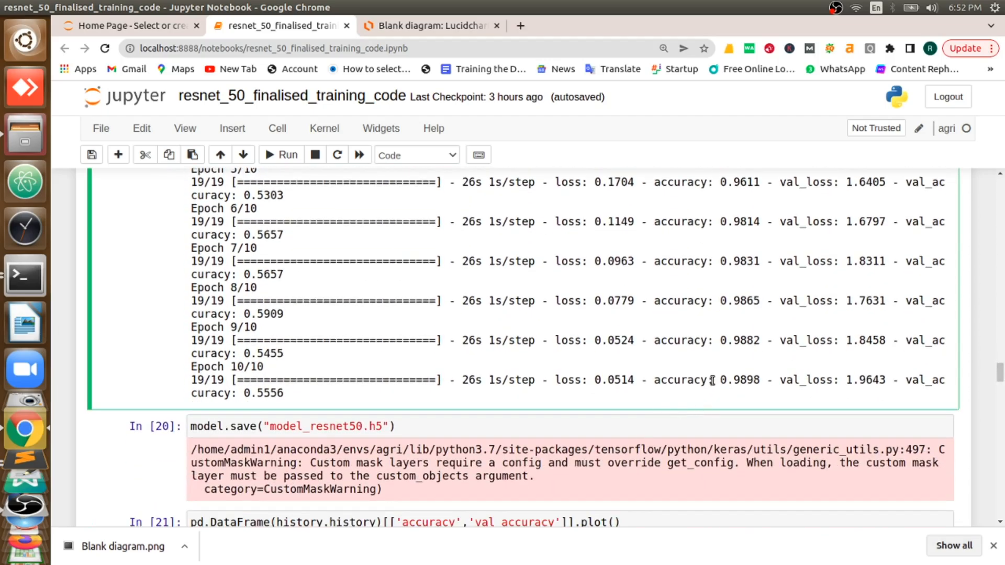
double_click(735, 380)
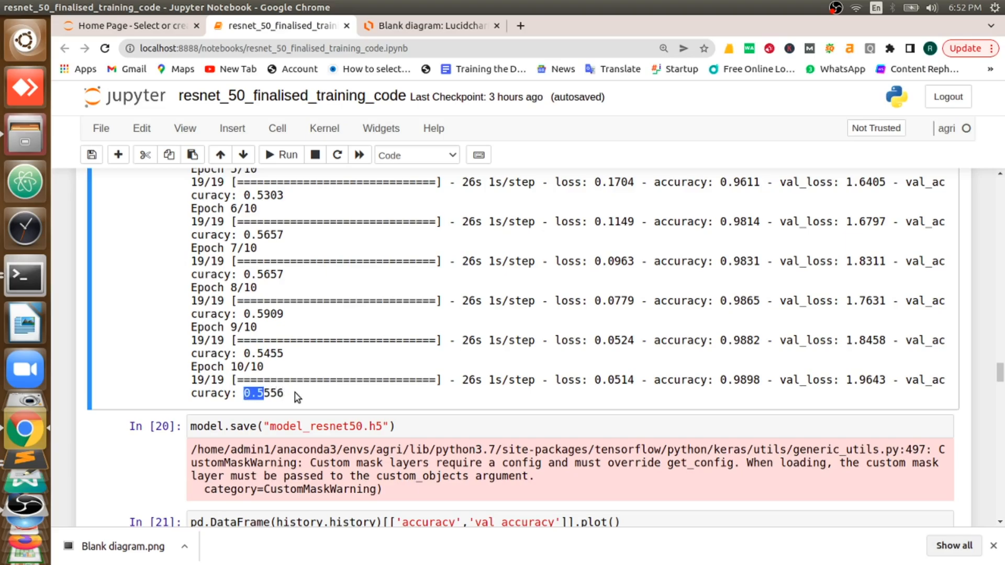
left_click_drag(257, 392, 190, 367)
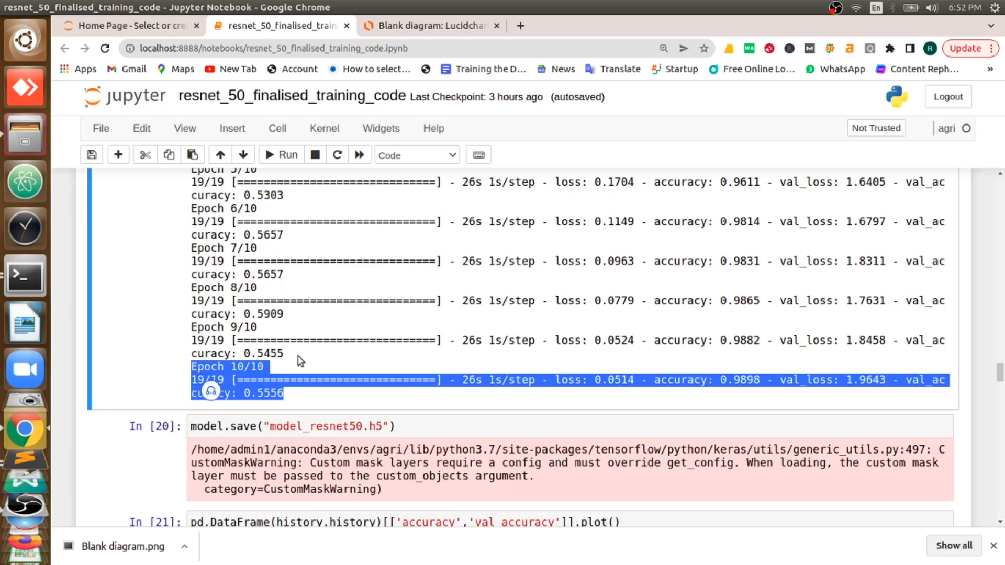
mouse_move(395, 332)
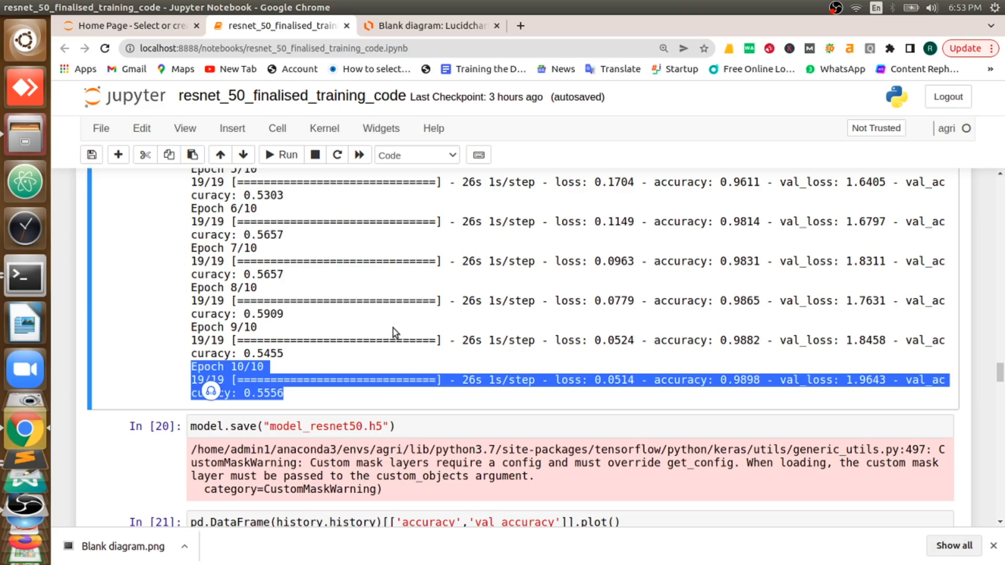
mouse_move(513, 368)
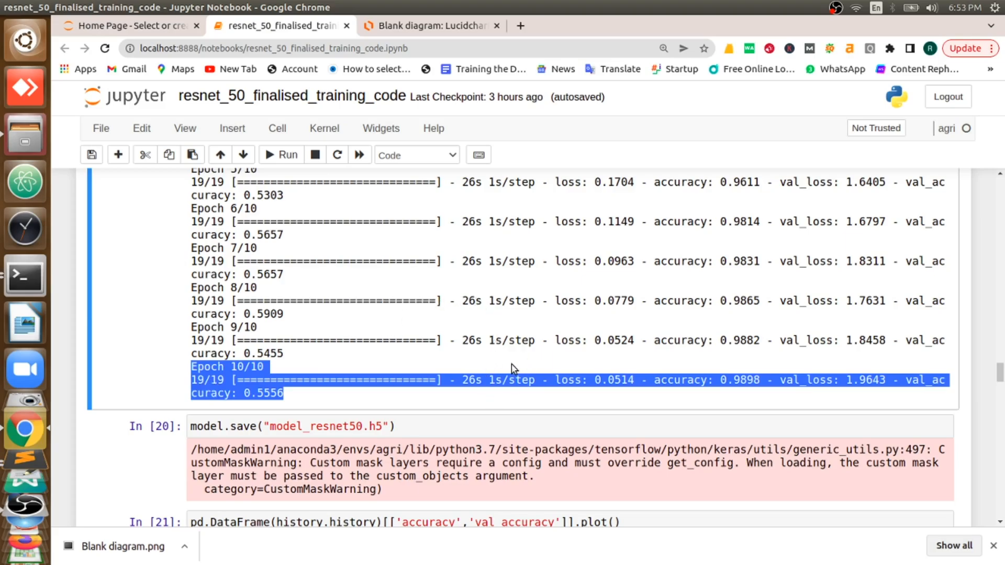
mouse_move(596, 358)
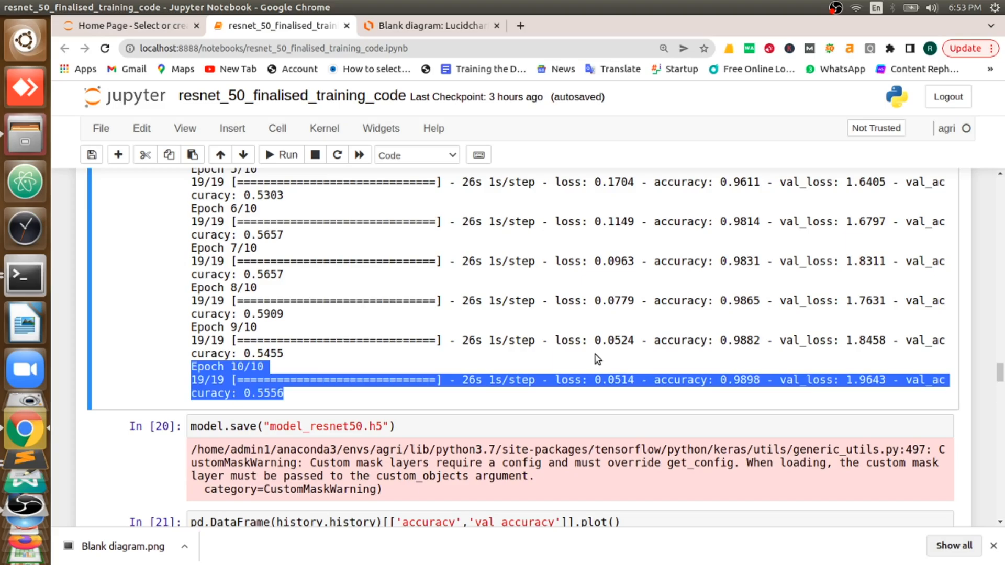
mouse_move(852, 384)
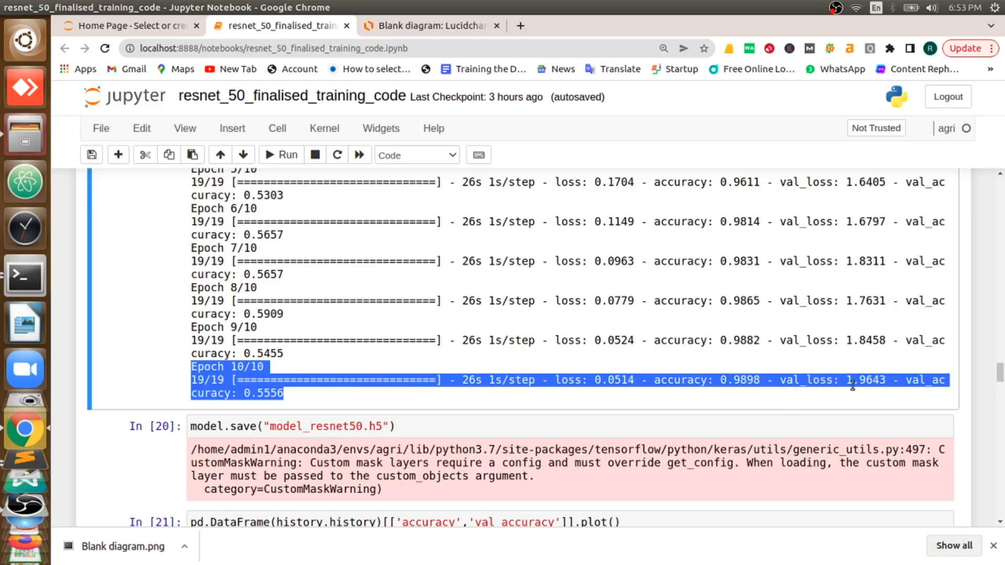
left_click(954, 389)
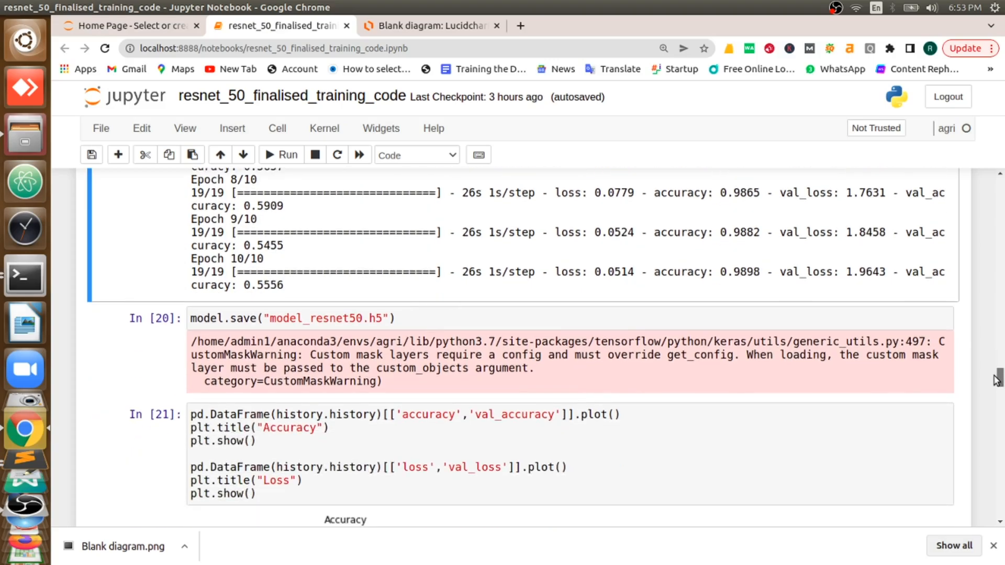
scroll("down", 3)
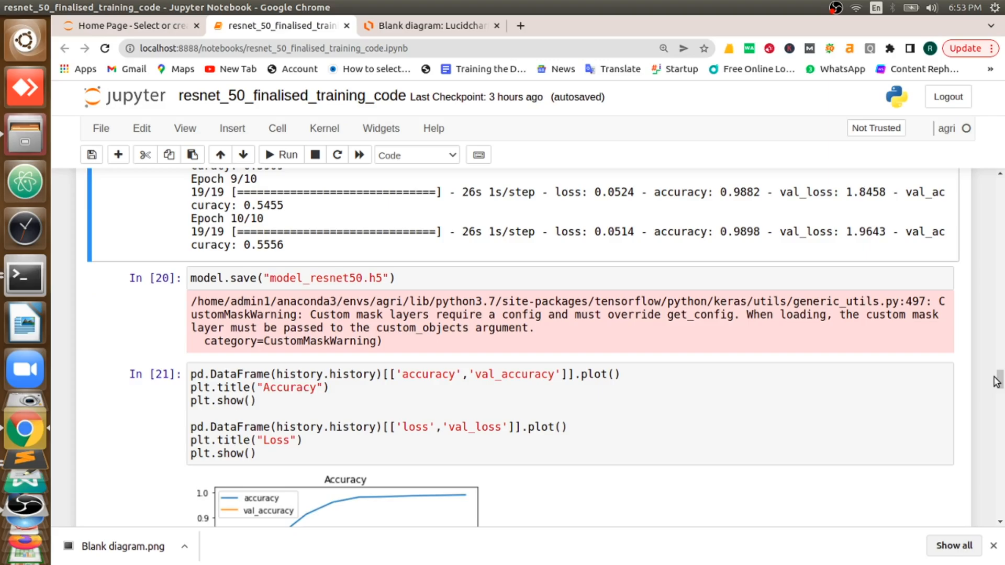
mouse_move(672, 231)
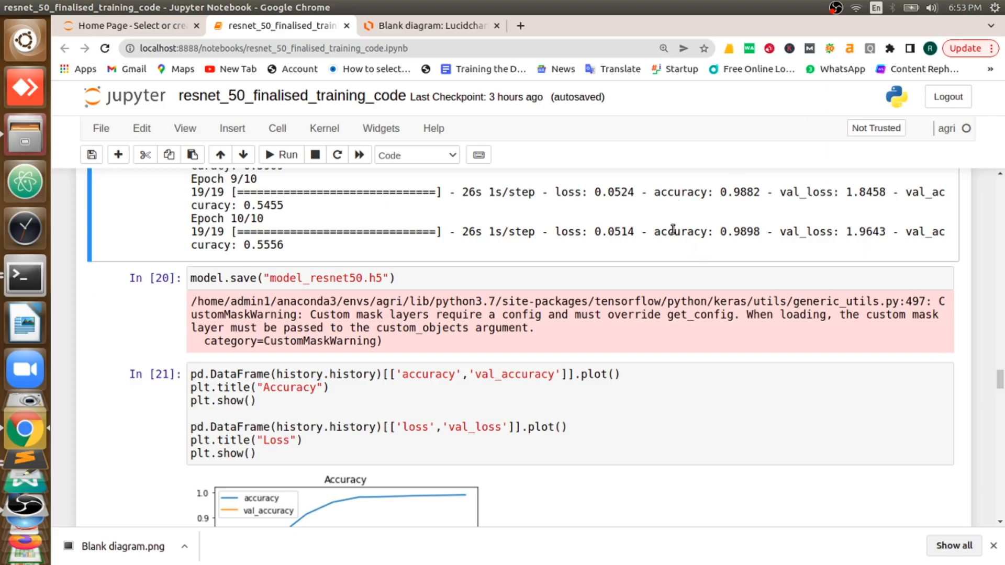
double_click(692, 232)
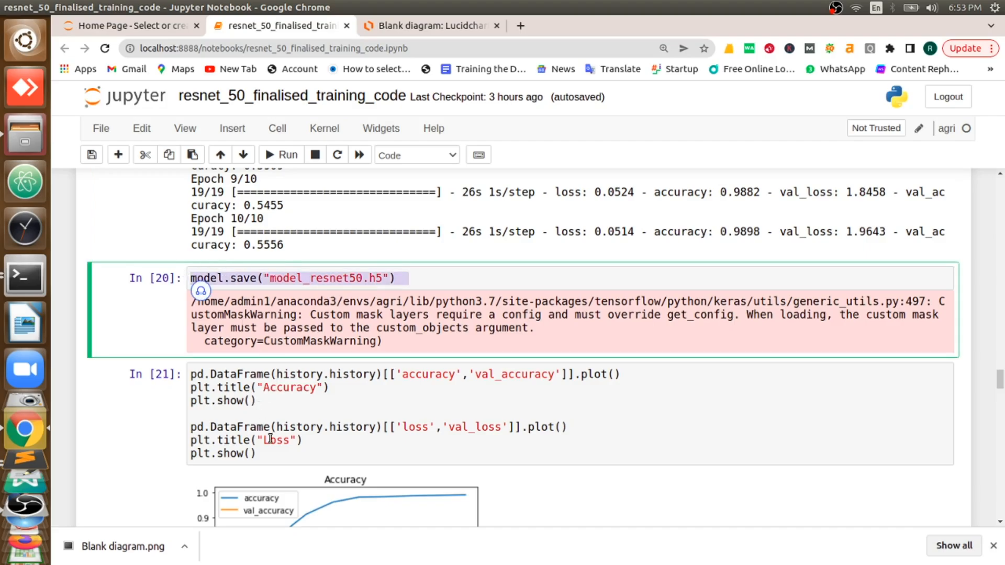
left_click(449, 413)
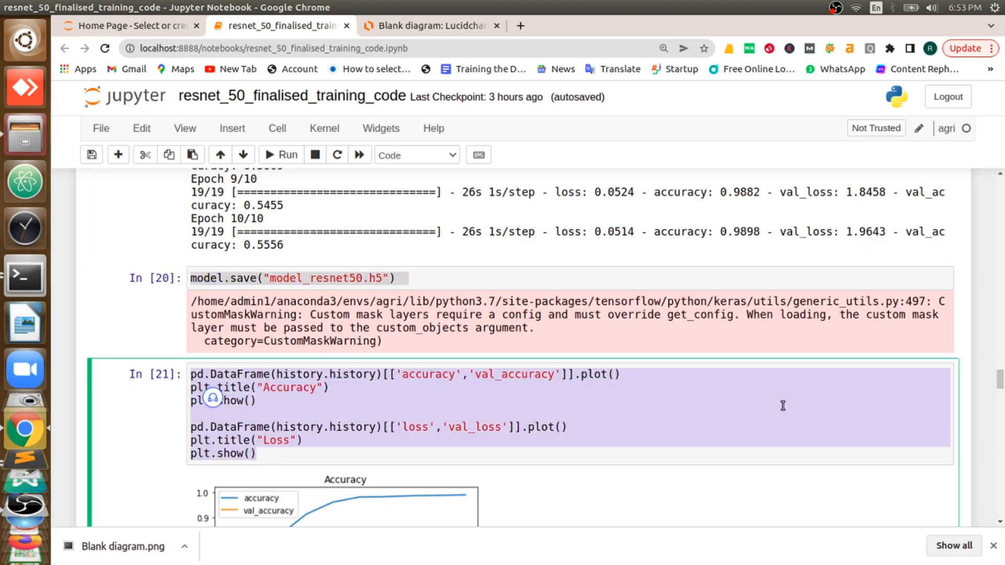
scroll("down", 3)
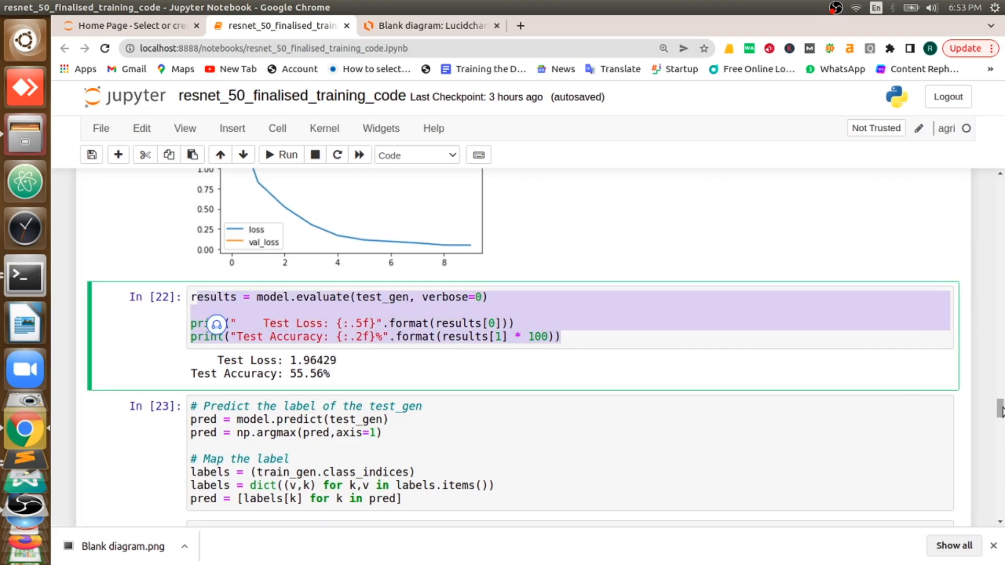
scroll("down", 3)
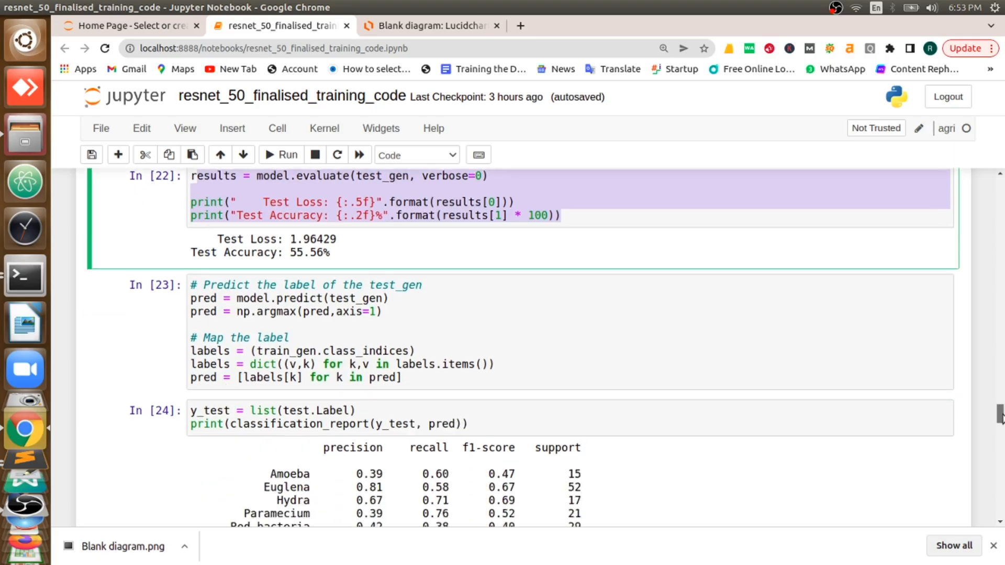
scroll("down", 3)
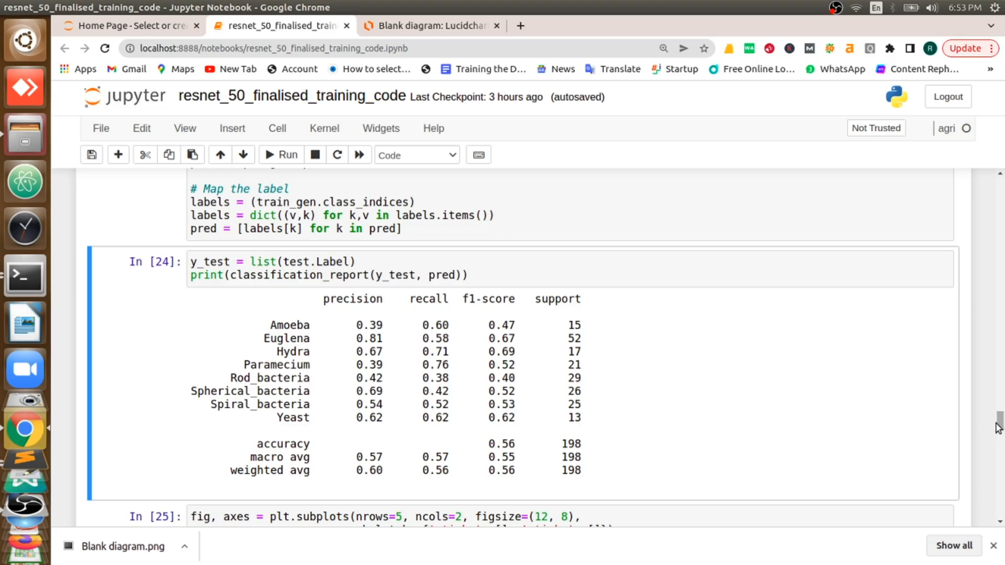
scroll("down", 3)
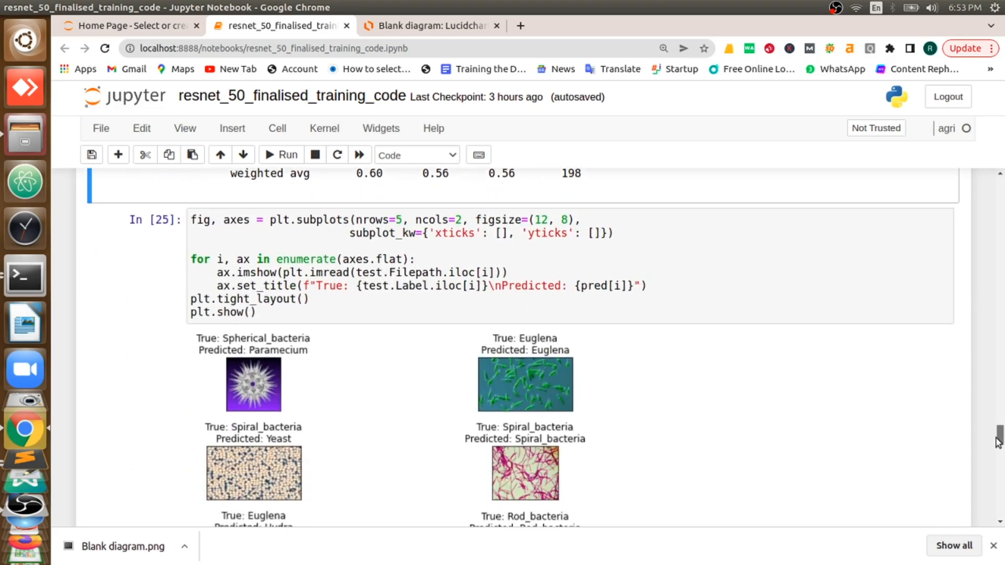
scroll("down", 3)
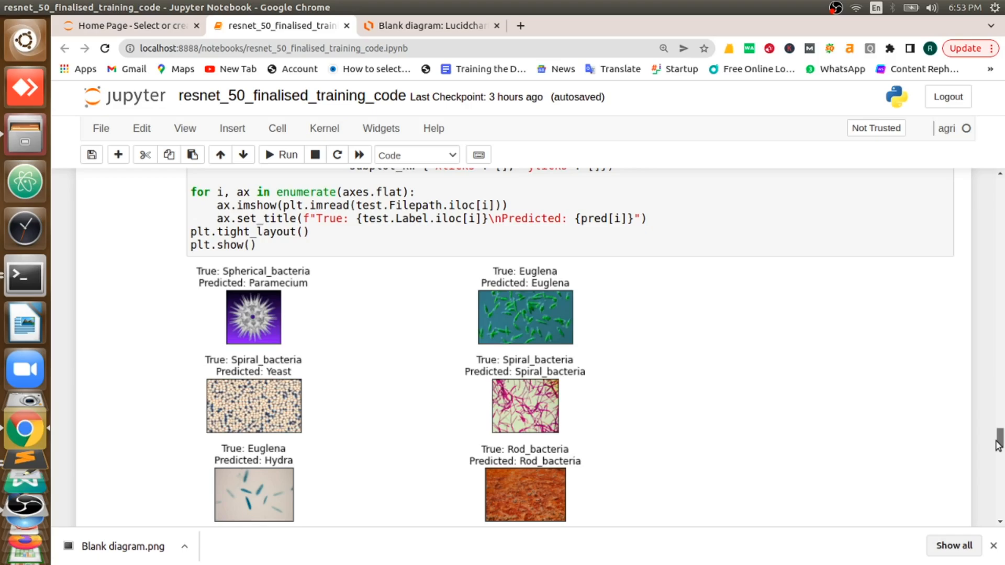
mouse_move(321, 289)
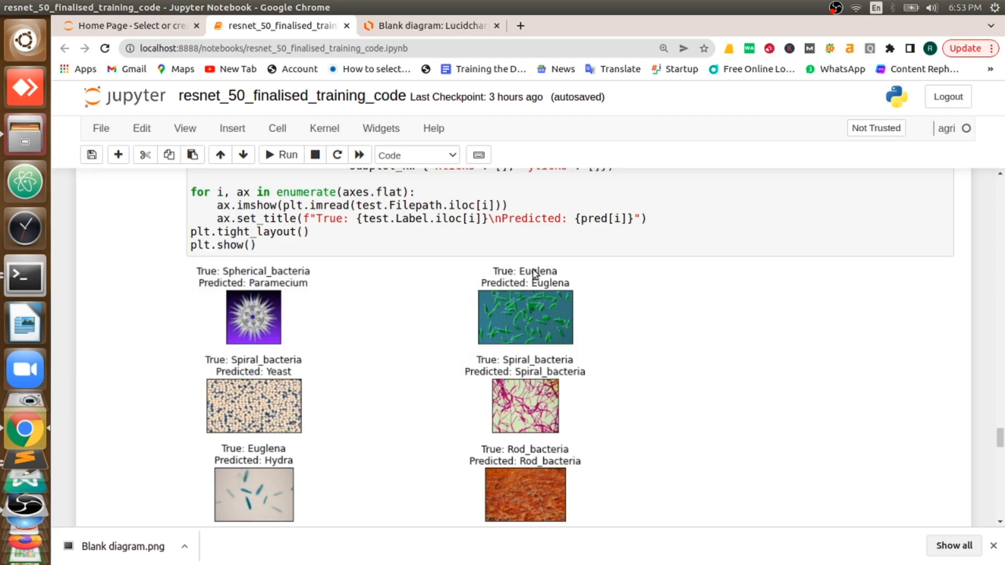
mouse_move(520, 373)
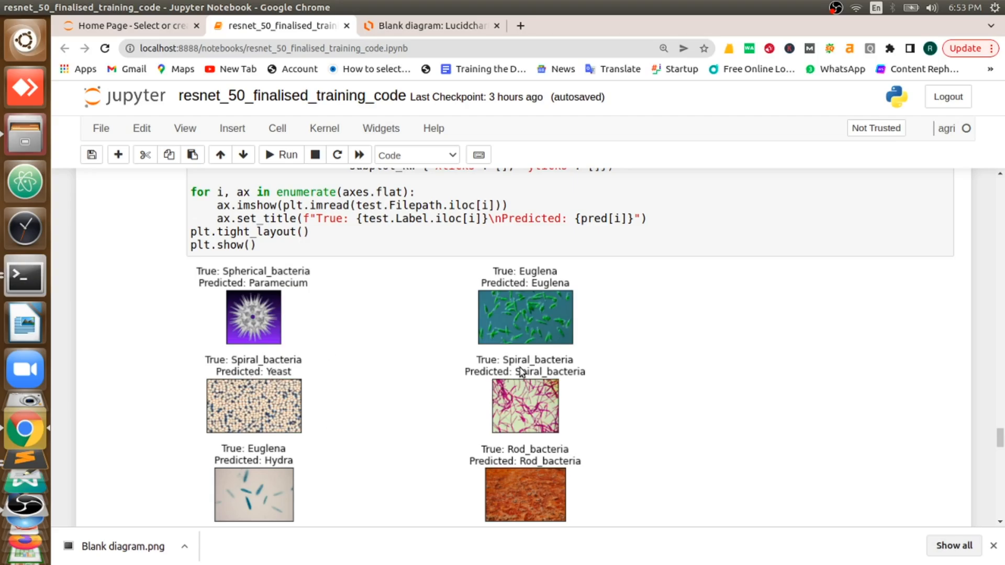
scroll("down", 3)
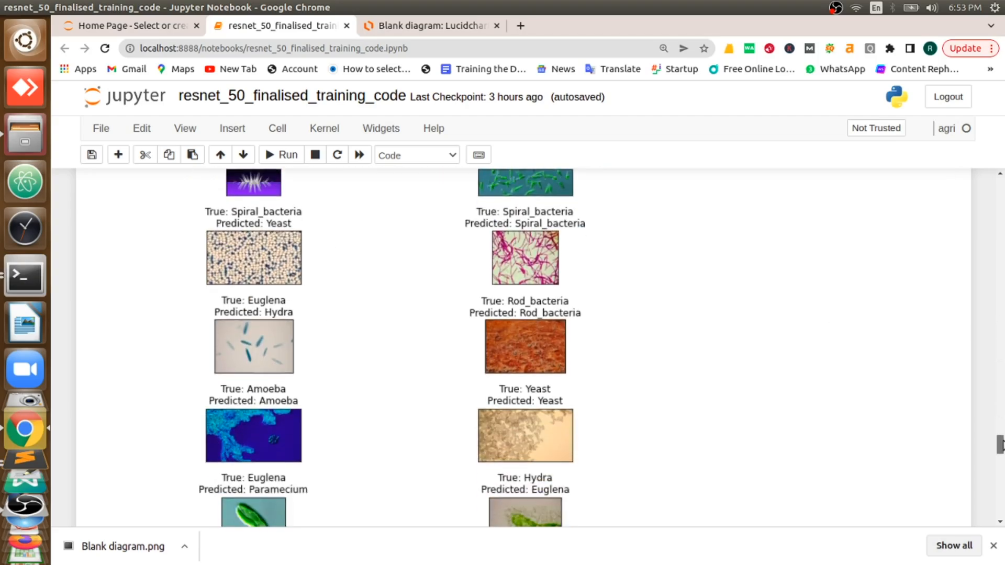
scroll("down", 3)
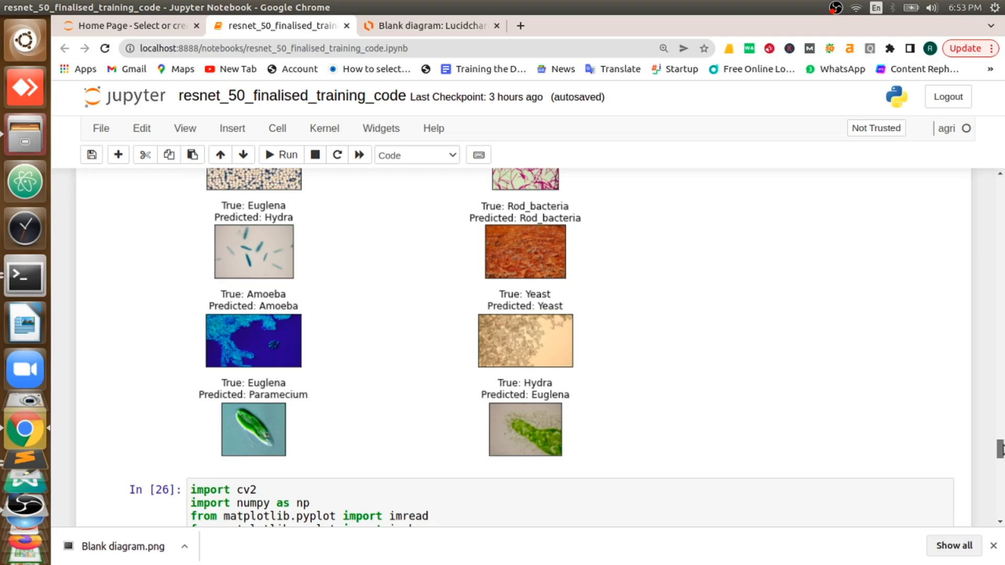
scroll("down", 3)
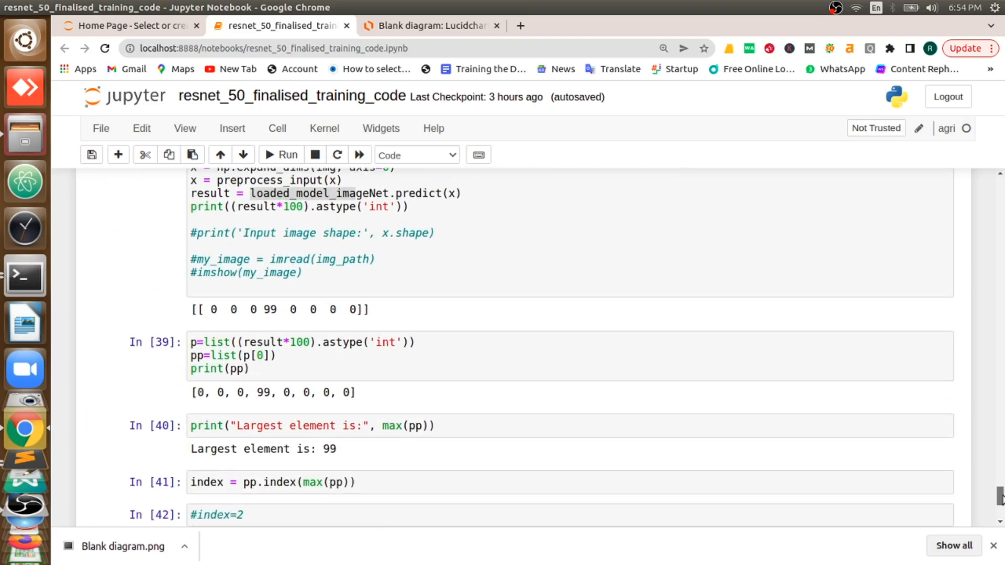
Inspect the final cells: the name_class list and the name_class[index] lookup returning 'Paramecium'.
scroll("down", 3)
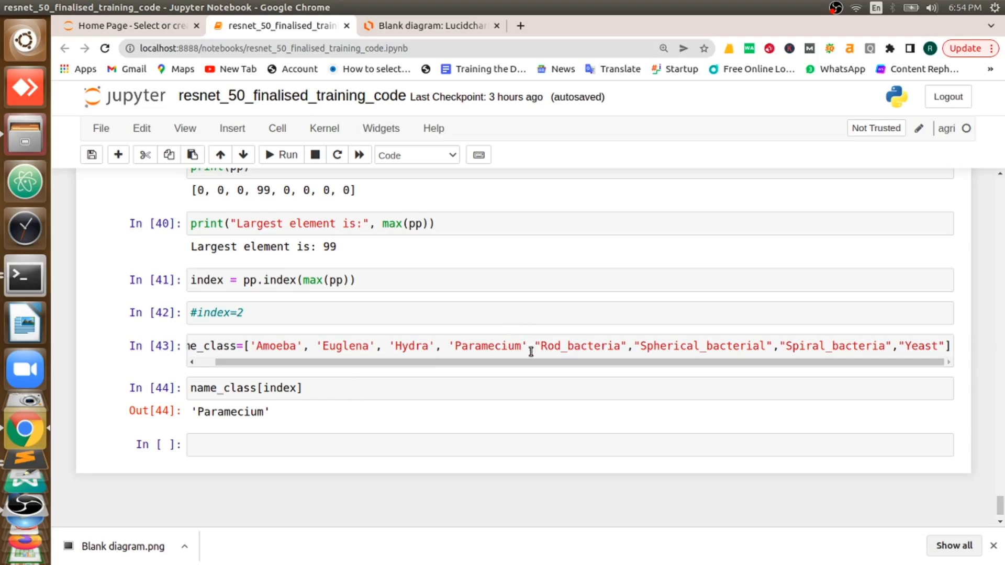
left_click(529, 347)
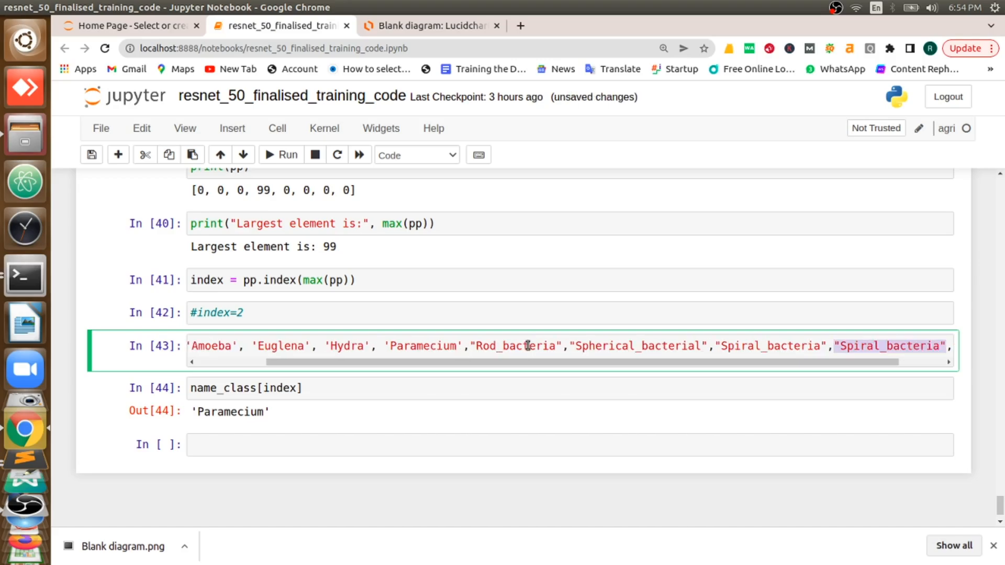
mouse_move(468, 374)
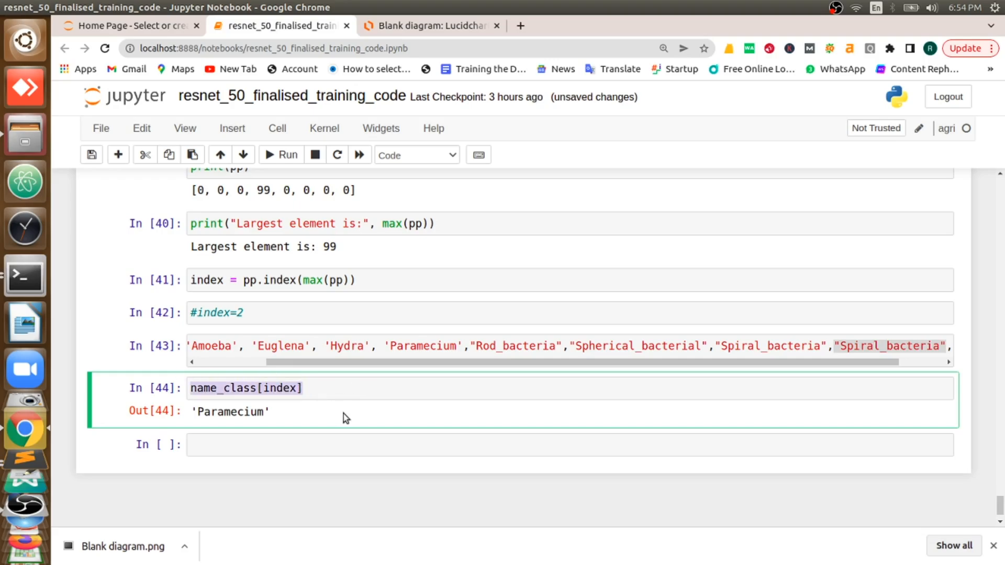
mouse_move(348, 422)
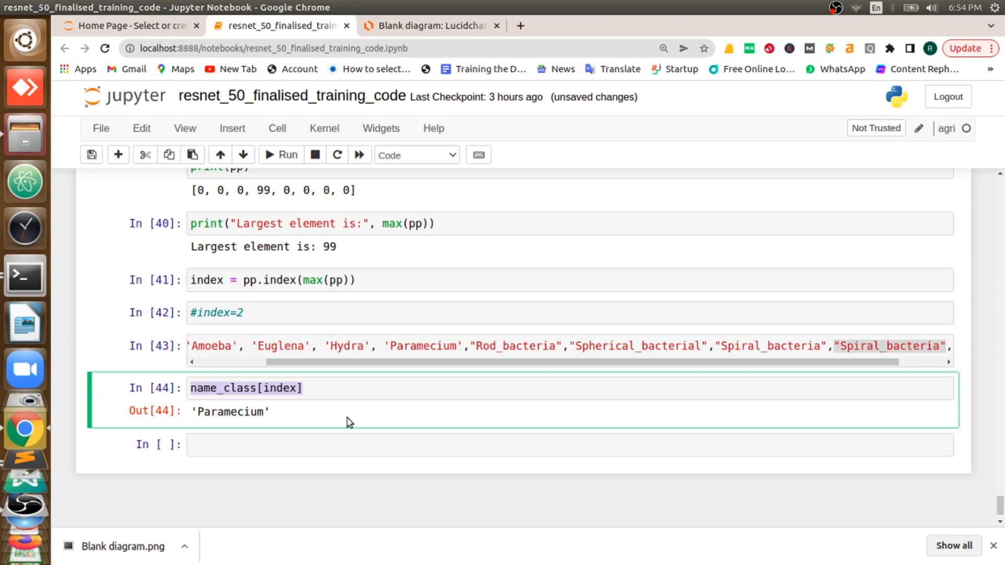
mouse_move(326, 395)
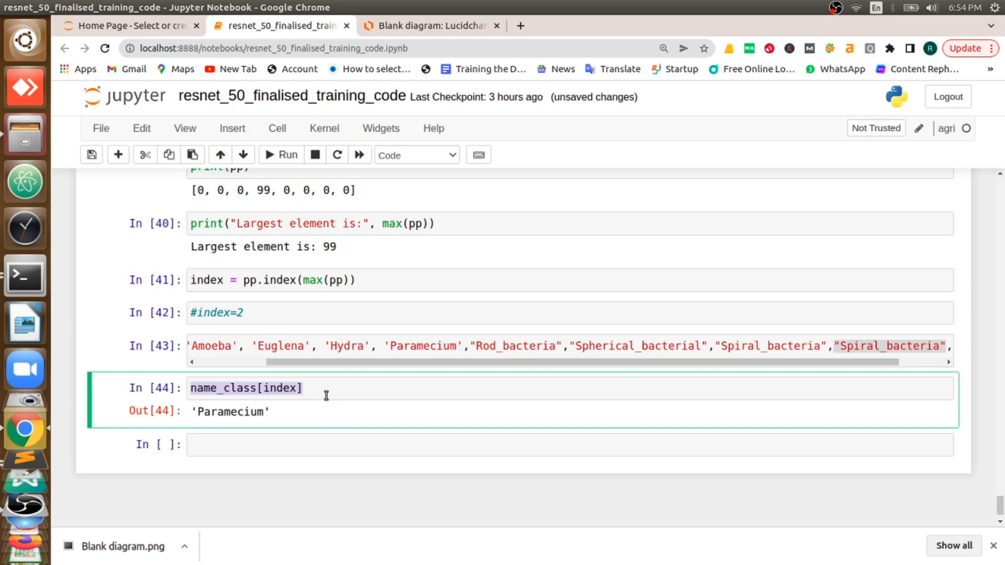
left_click(327, 387)
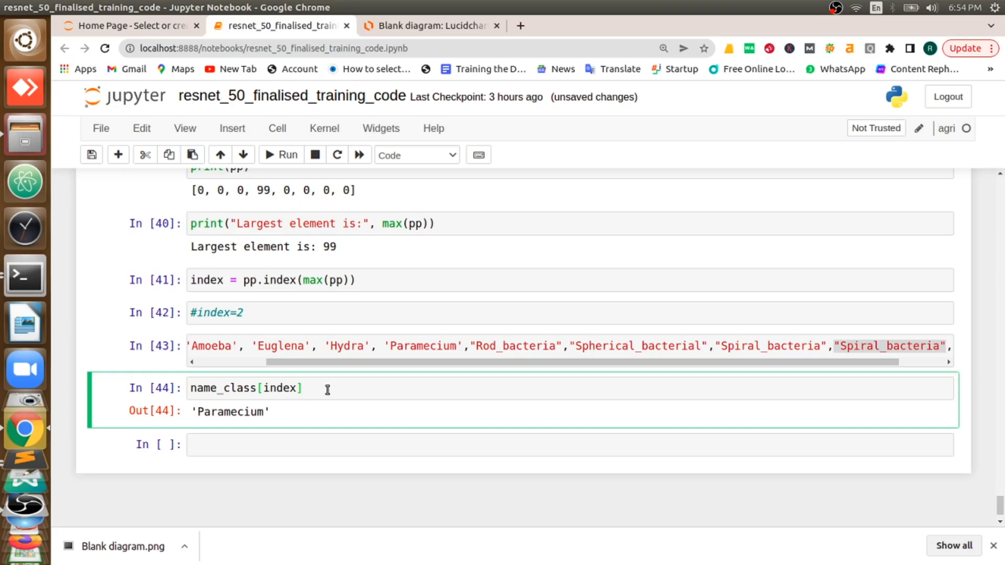